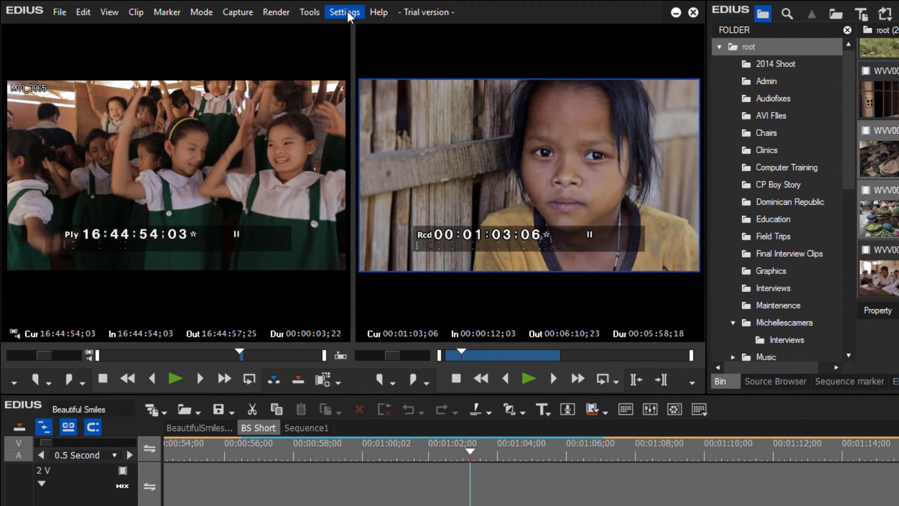
Open System Settings from the Settings menu
{"action": "left_click", "coordinate": [344, 11]}
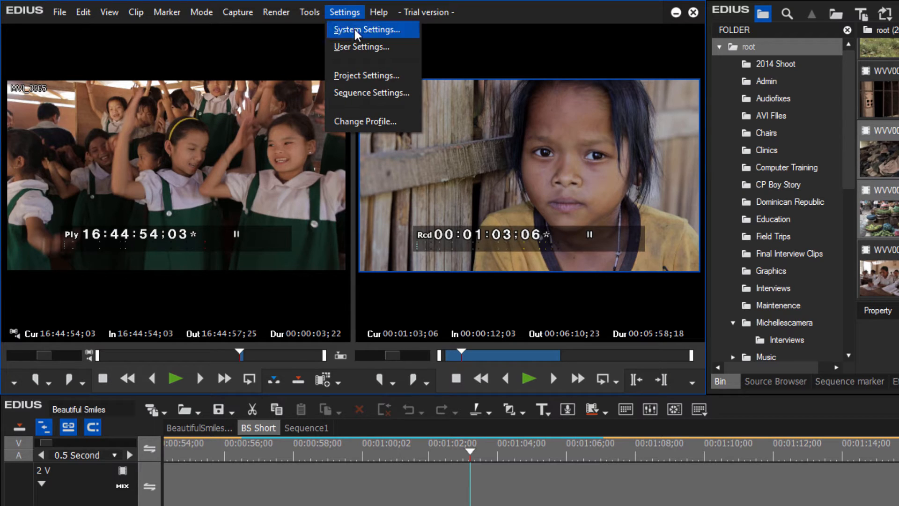
{"action": "left_click", "coordinate": [368, 29]}
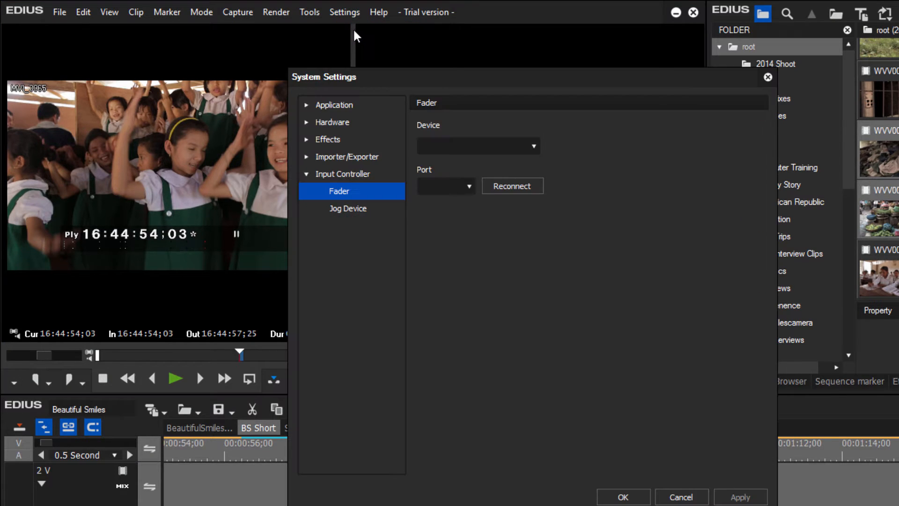
{"action": "mouse_move", "coordinate": [309, 109]}
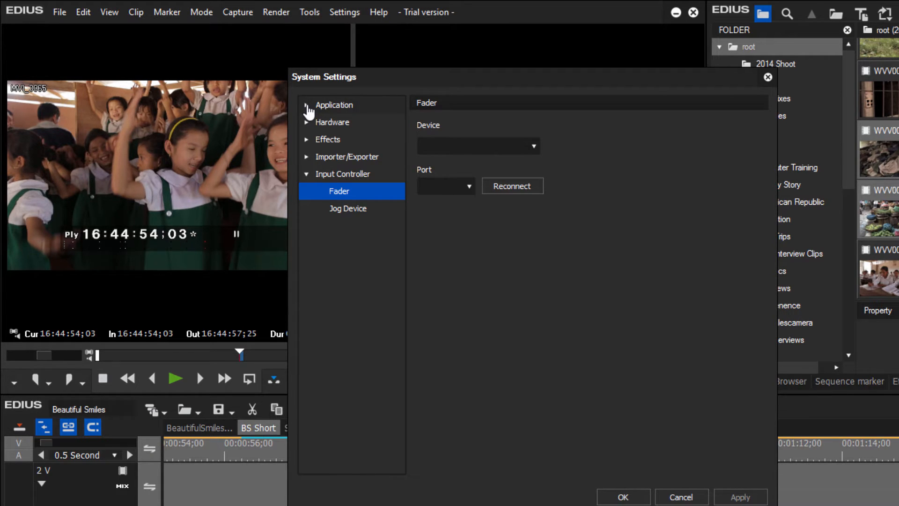
In Application > Capture, confirm file names before capture and detect recorded time data changes
{"action": "left_click", "coordinate": [334, 104]}
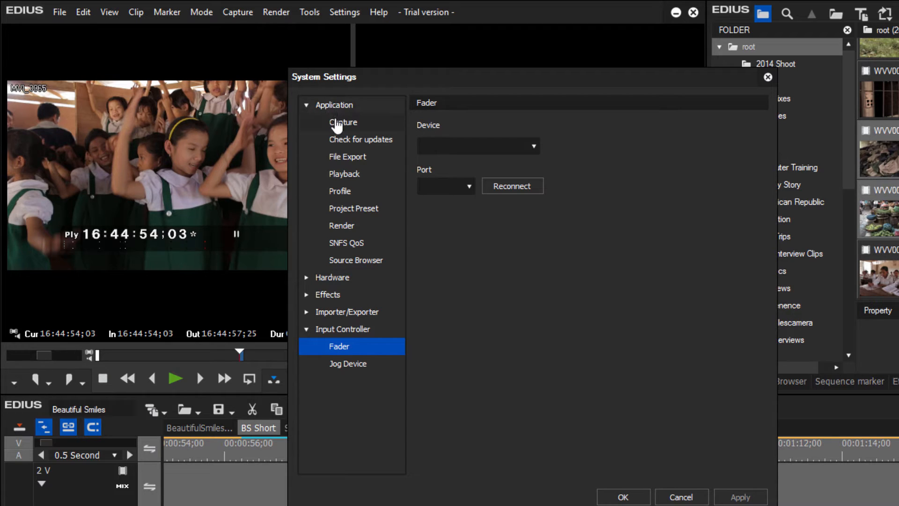
{"action": "left_click", "coordinate": [342, 122]}
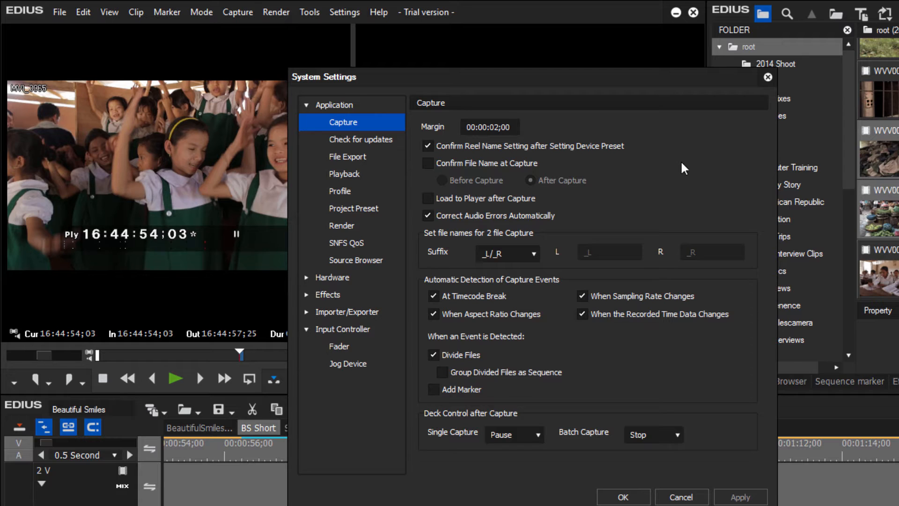
{"action": "mouse_move", "coordinate": [677, 168]}
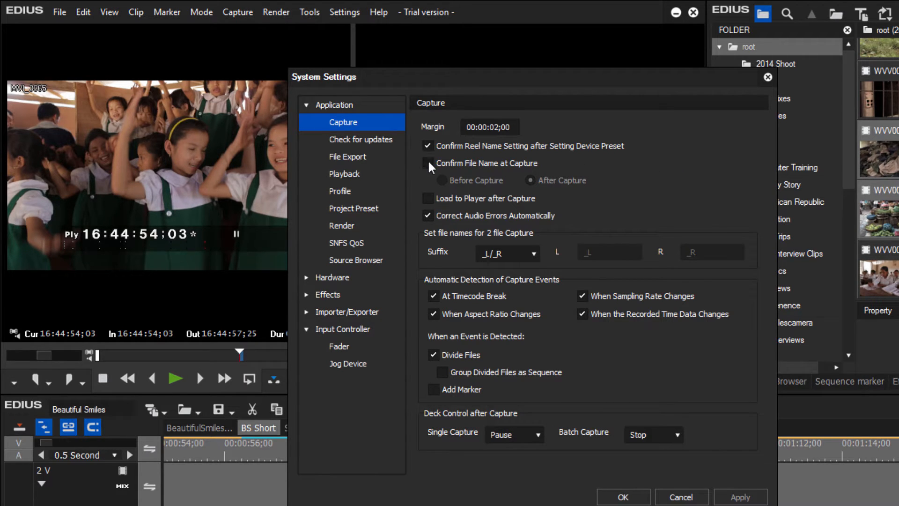
{"action": "left_click", "coordinate": [427, 163]}
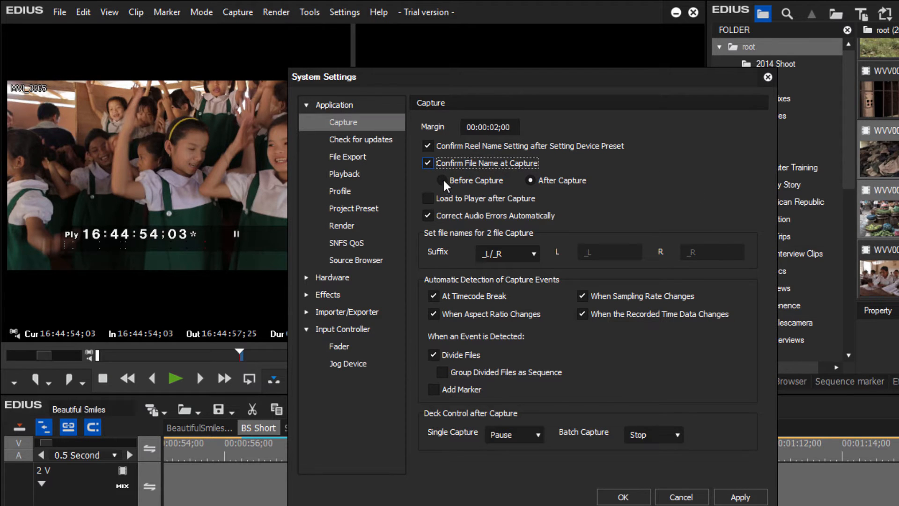
{"action": "left_click", "coordinate": [442, 180]}
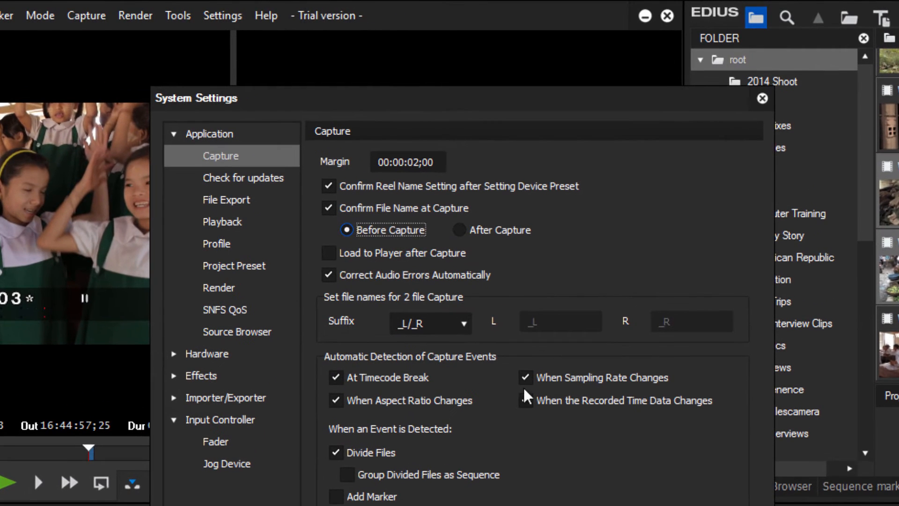
{"action": "left_click", "coordinate": [526, 400]}
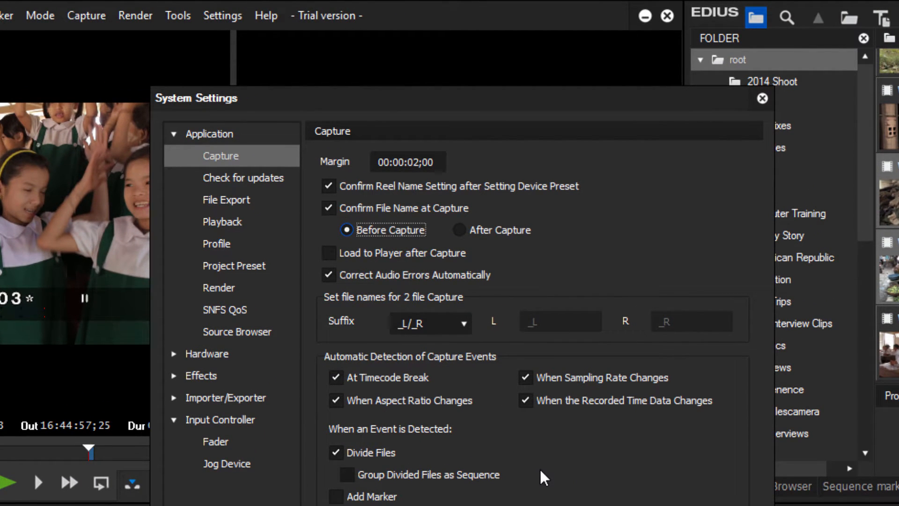
{"action": "left_click", "coordinate": [243, 177]}
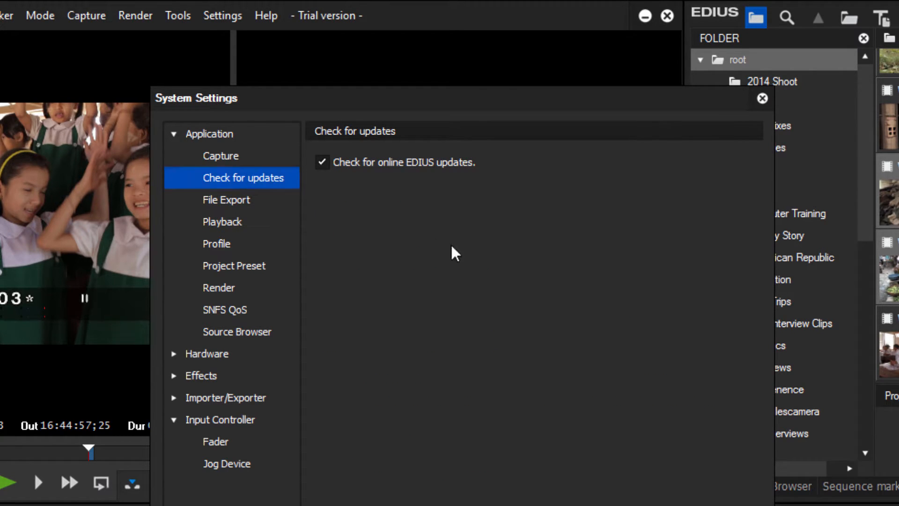
{"action": "mouse_move", "coordinate": [488, 247]}
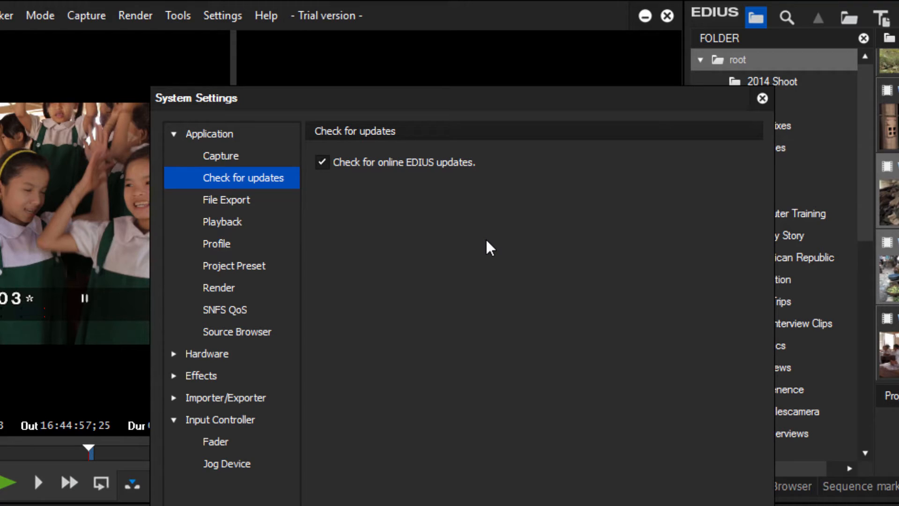
Select the File Export page, where even-frame rounding for 60p/50p exports is enabled
{"action": "left_click", "coordinate": [226, 200]}
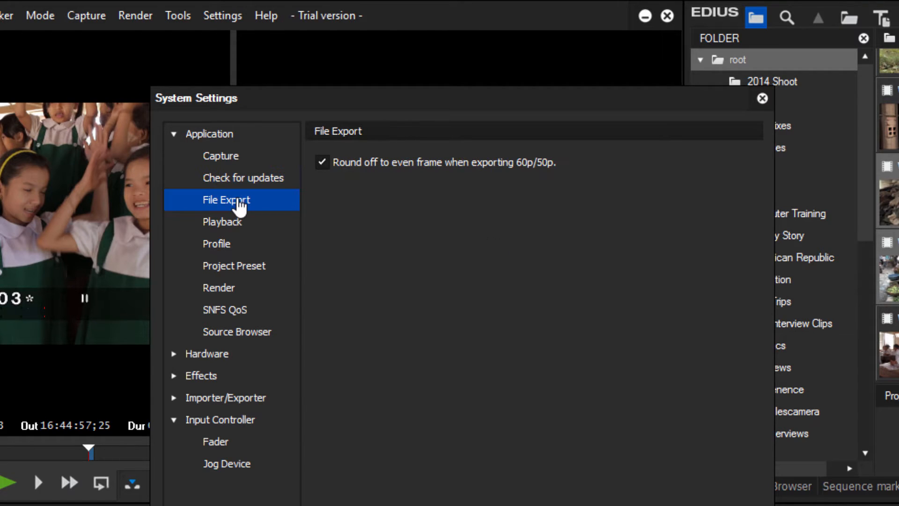
{"action": "mouse_move", "coordinate": [229, 223]}
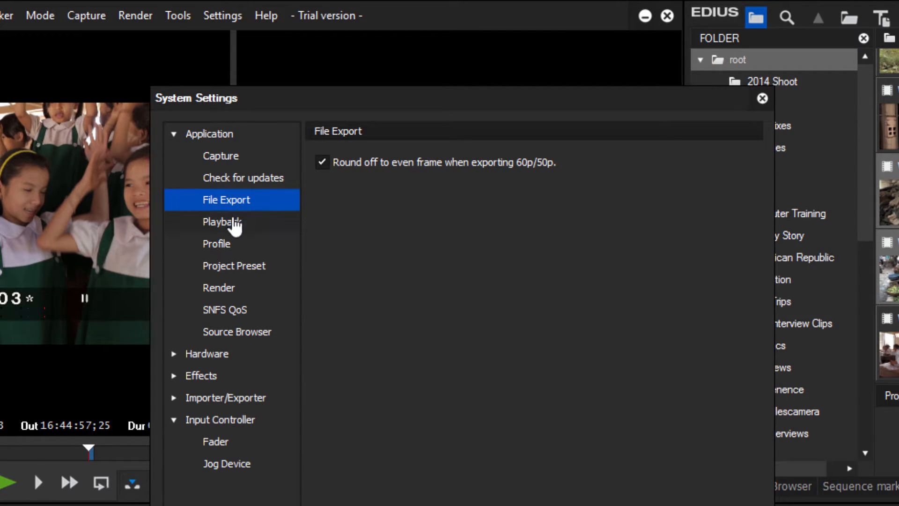
Select the Playback page, showing a 512MB buffer and 5 buffered frames
{"action": "left_click", "coordinate": [222, 222]}
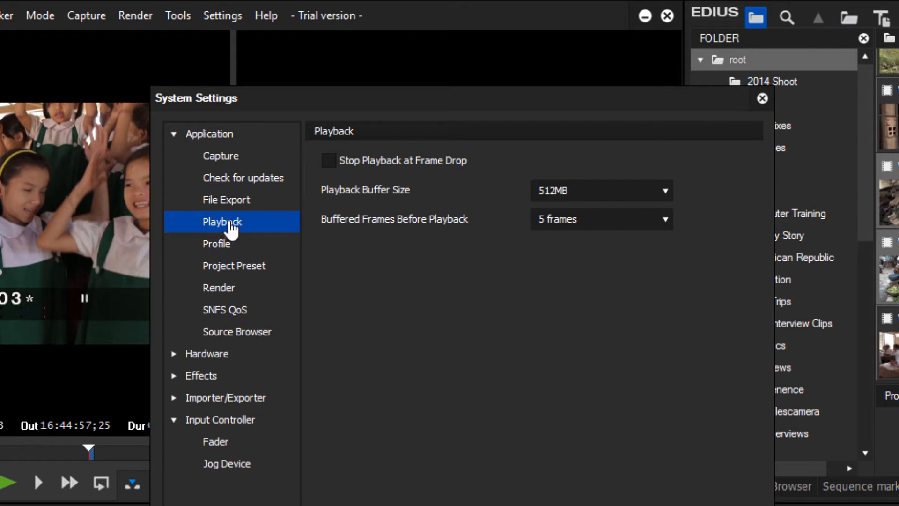
{"action": "mouse_move", "coordinate": [480, 405]}
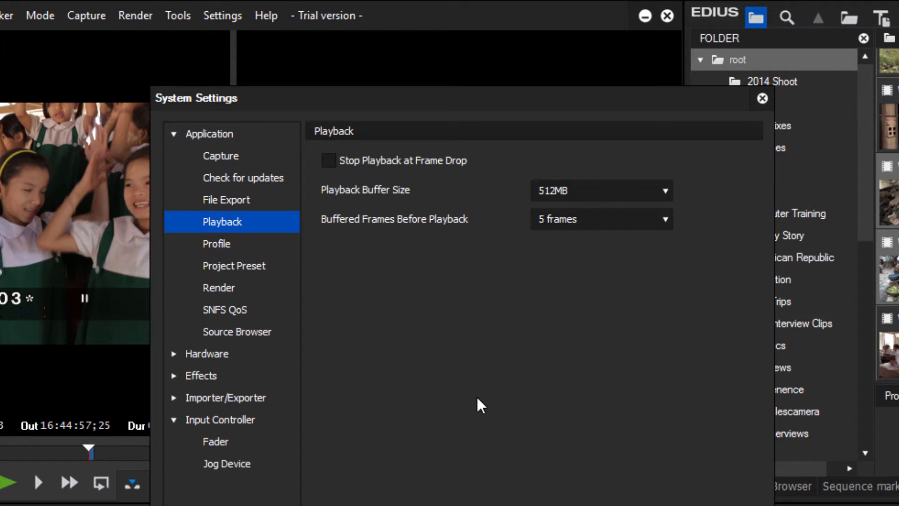
{"action": "mouse_move", "coordinate": [503, 398]}
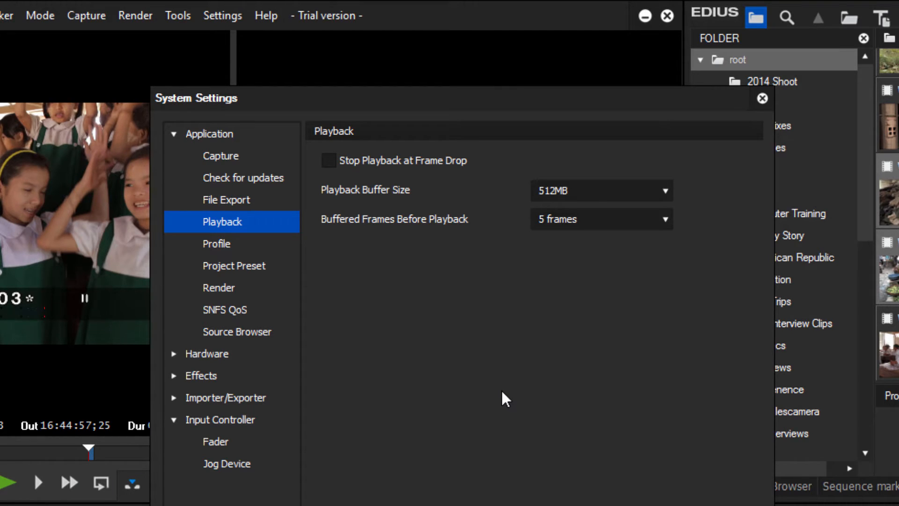
{"action": "mouse_move", "coordinate": [500, 377]}
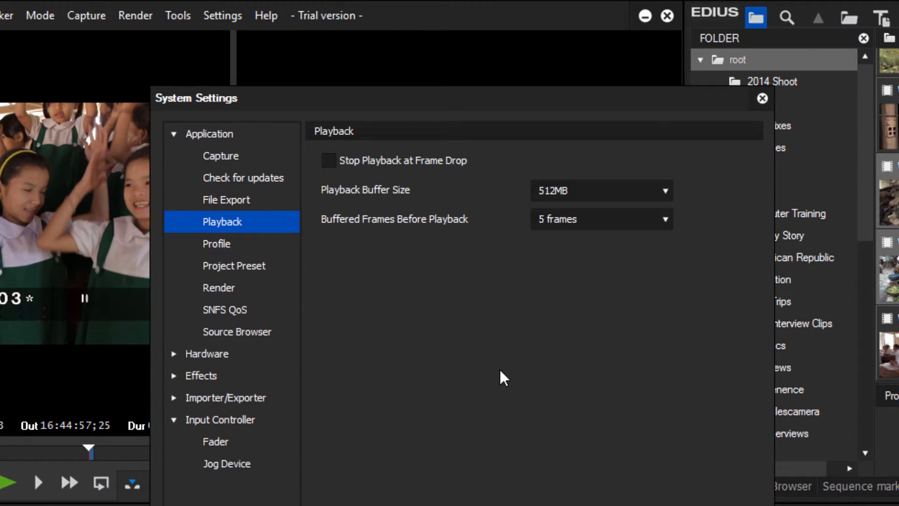
{"action": "mouse_move", "coordinate": [407, 202]}
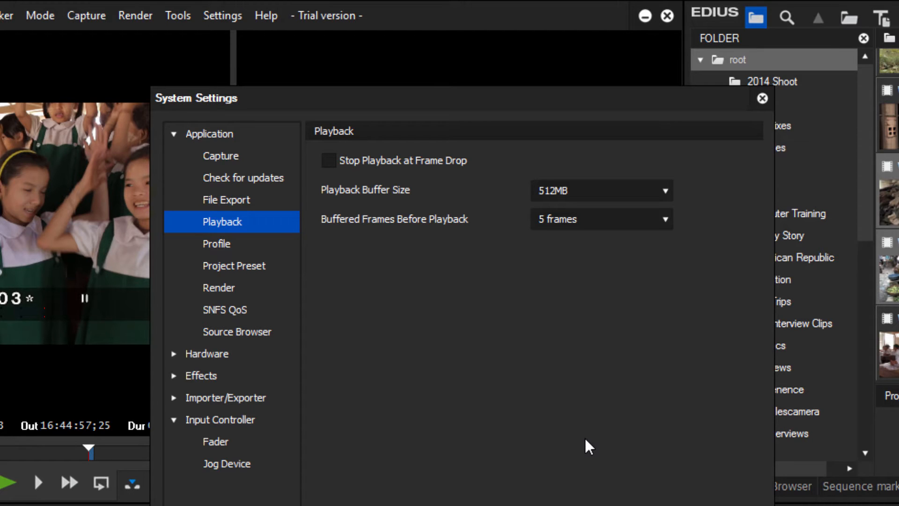
{"action": "mouse_move", "coordinate": [422, 202]}
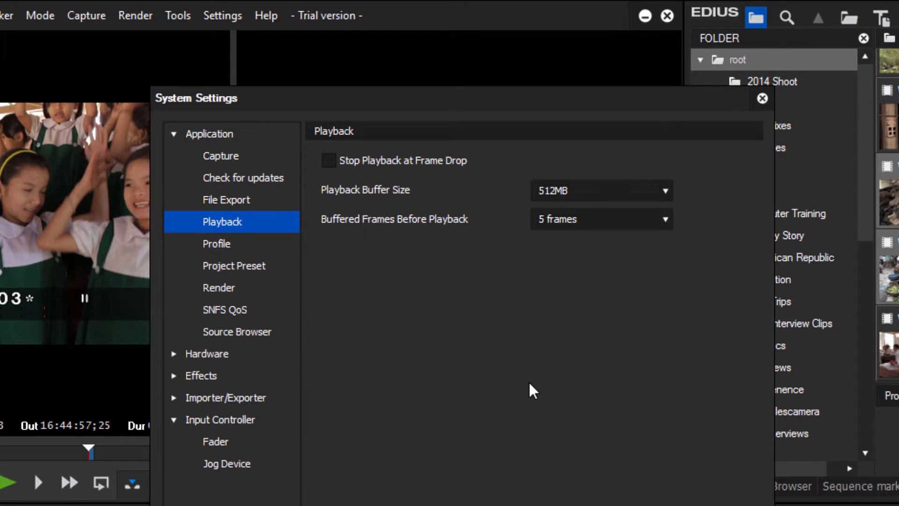
{"action": "mouse_move", "coordinate": [533, 383]}
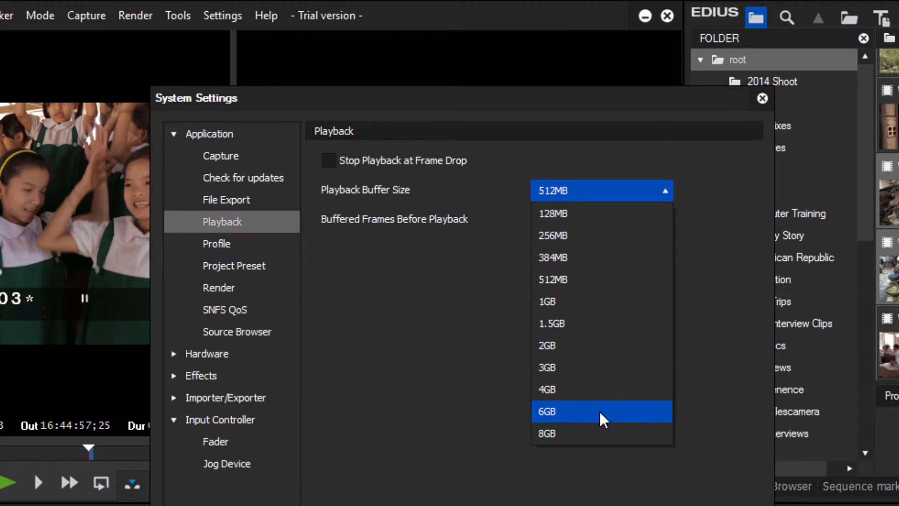
{"action": "mouse_move", "coordinate": [600, 434]}
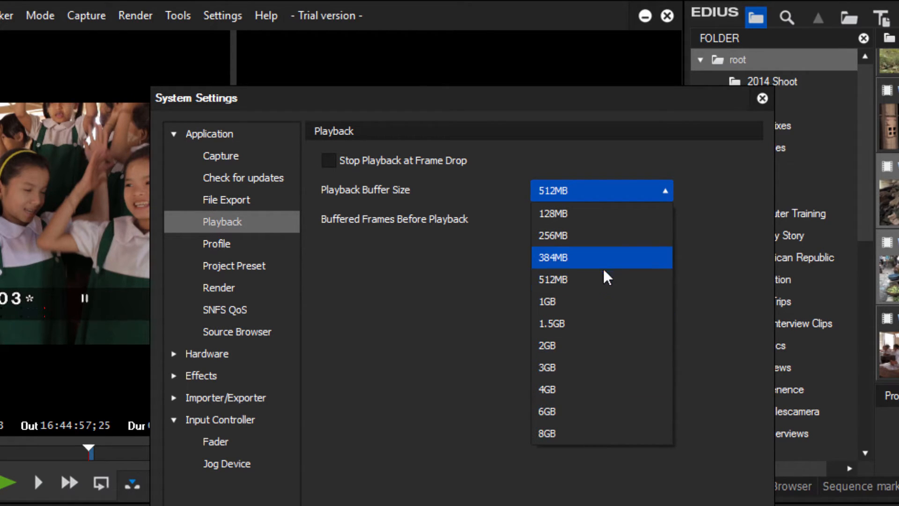
{"action": "mouse_move", "coordinate": [602, 279]}
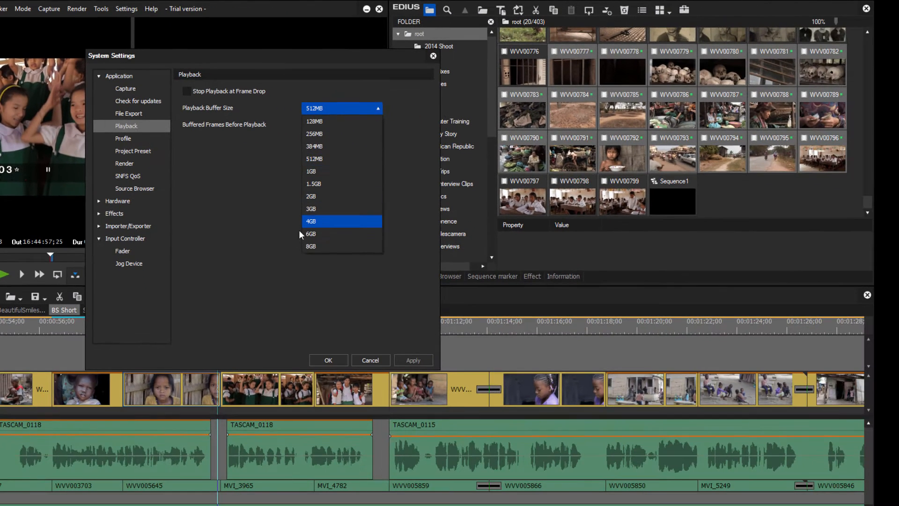
Change the Playback Buffer Size from 512MB to 4GB, keeping 5 buffered frames
{"action": "left_click", "coordinate": [338, 108]}
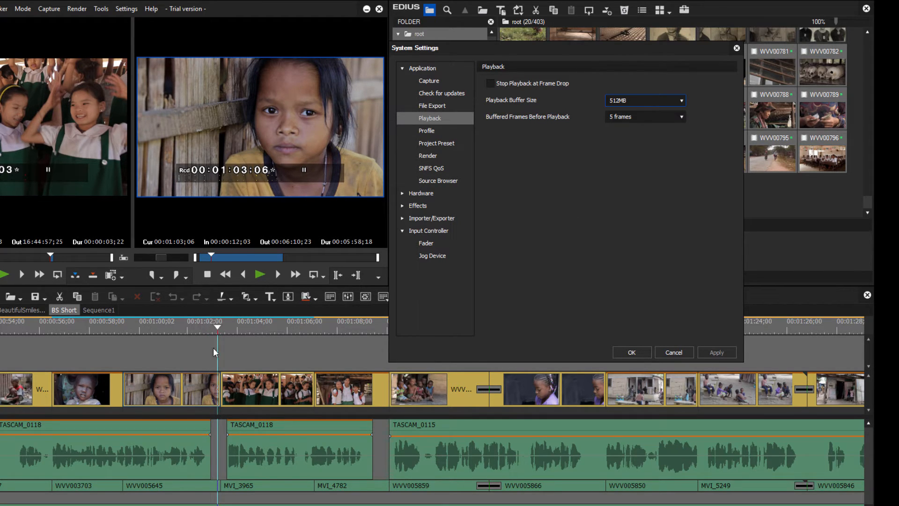
{"action": "left_click", "coordinate": [681, 101]}
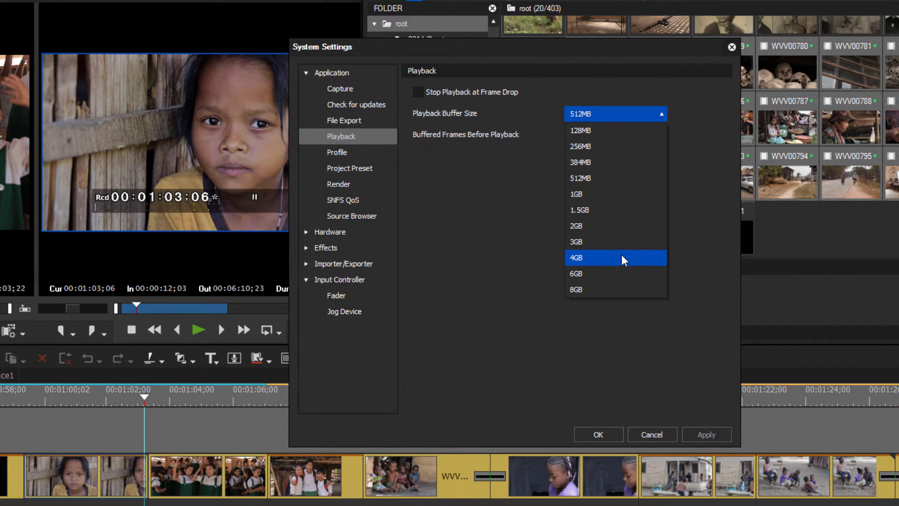
{"action": "left_click", "coordinate": [576, 258]}
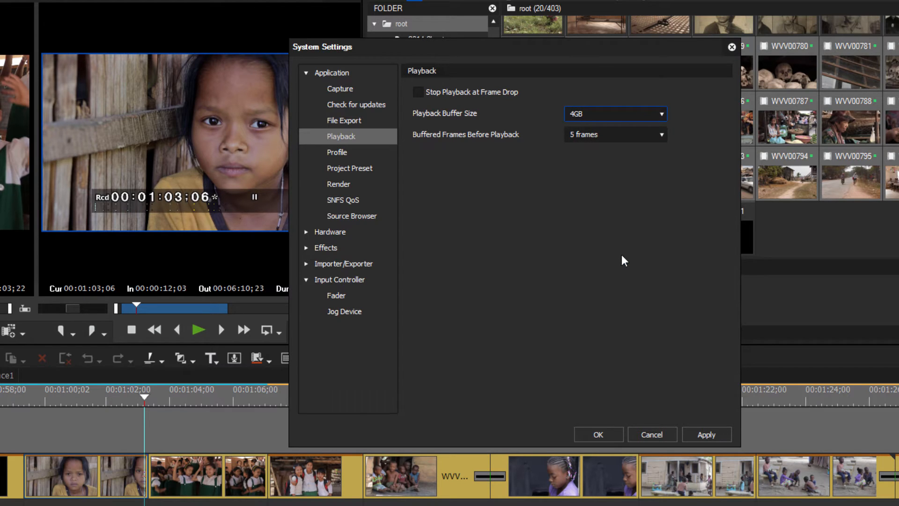
{"action": "mouse_move", "coordinate": [637, 252]}
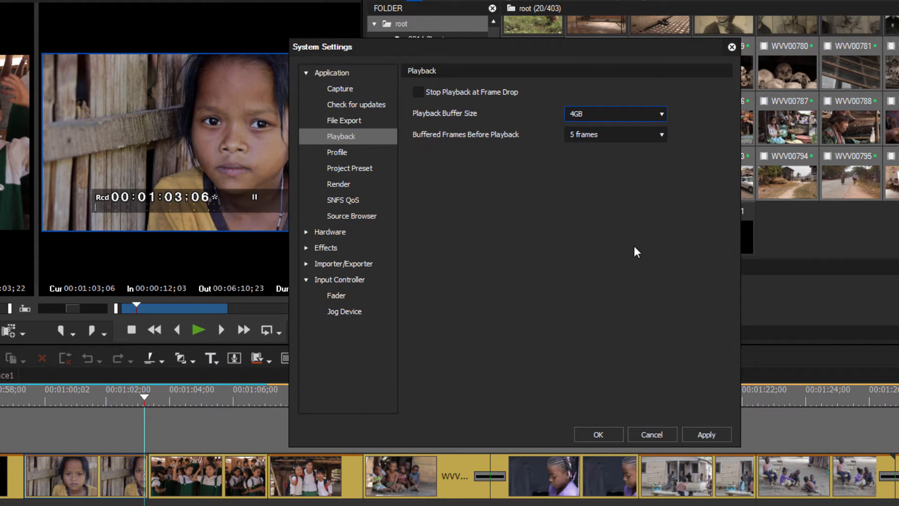
{"action": "mouse_move", "coordinate": [640, 247]}
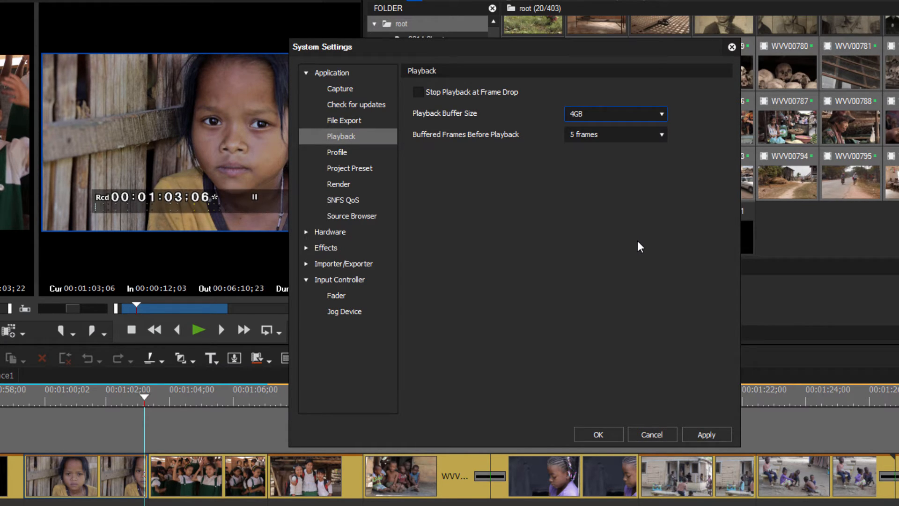
{"action": "mouse_move", "coordinate": [660, 138]}
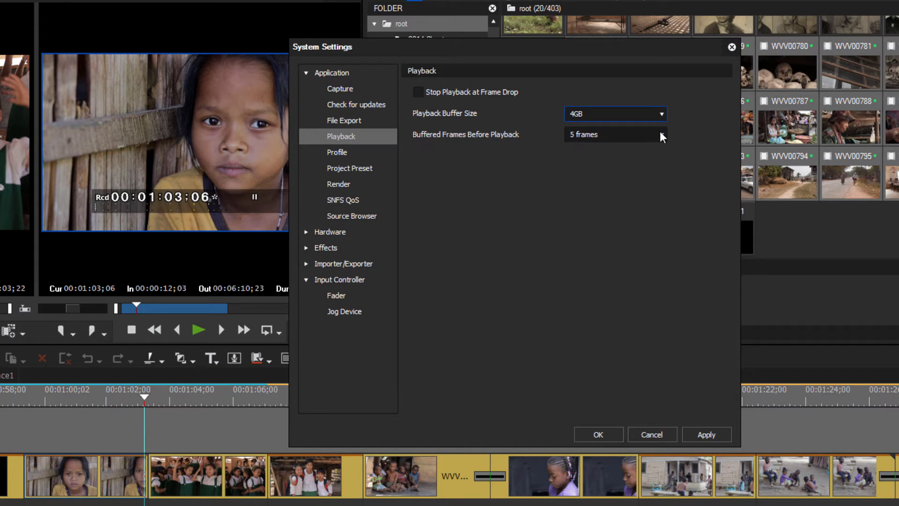
{"action": "left_click", "coordinate": [614, 134]}
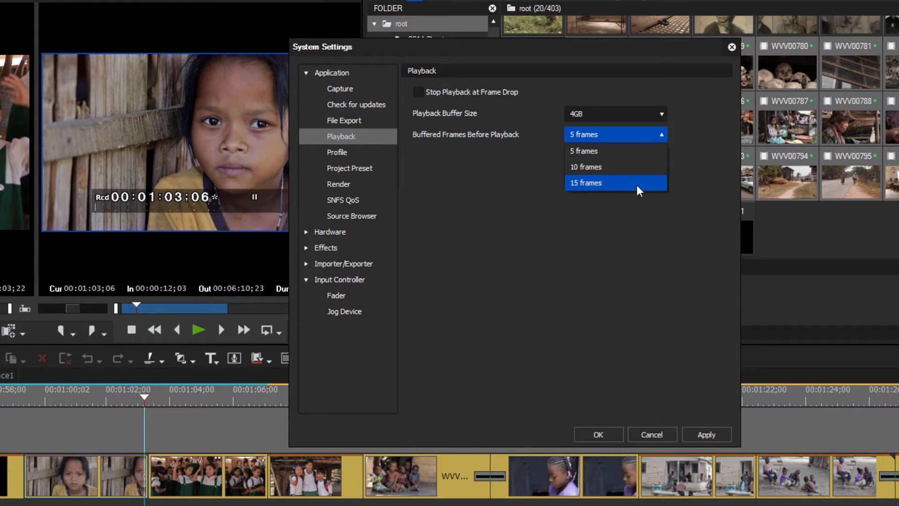
{"action": "mouse_move", "coordinate": [610, 187]}
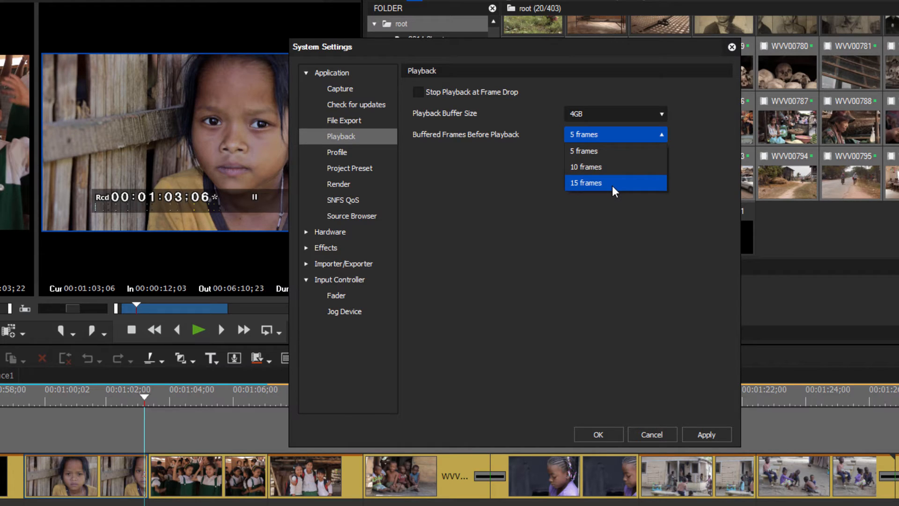
{"action": "mouse_move", "coordinate": [612, 186]}
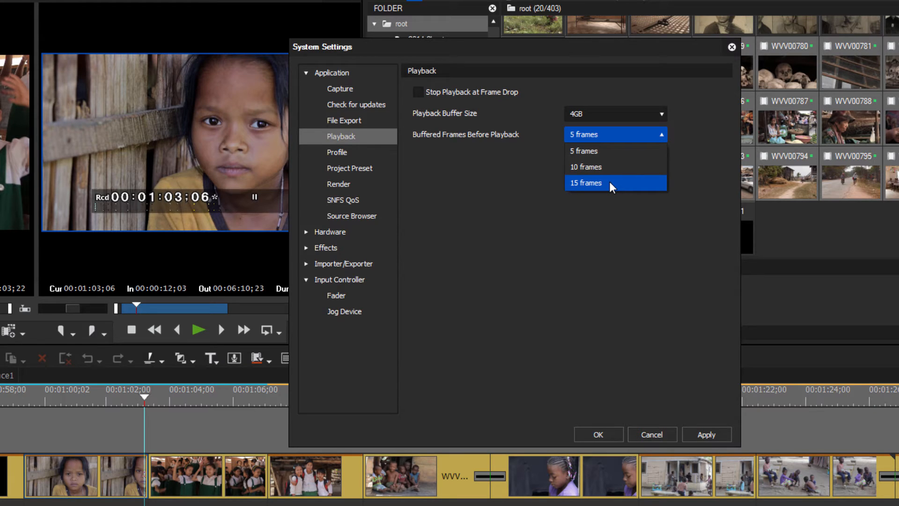
{"action": "mouse_move", "coordinate": [570, 191]}
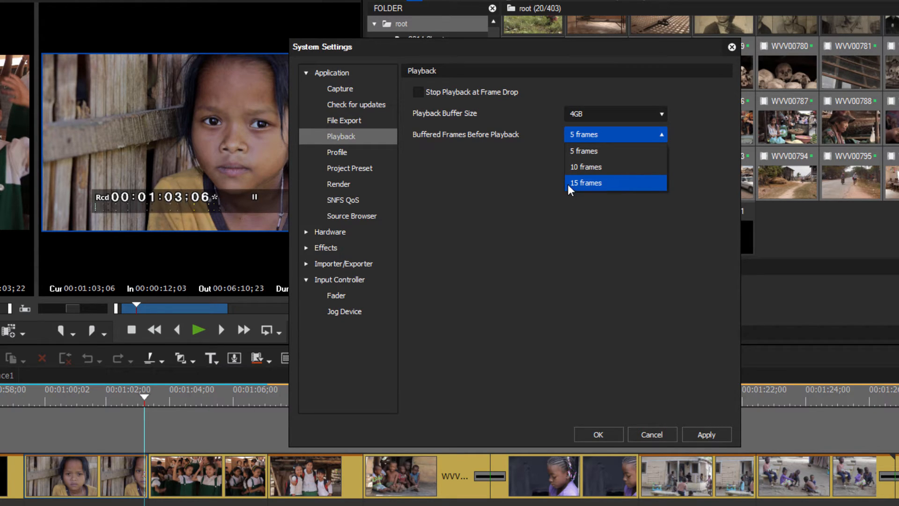
{"action": "left_click", "coordinate": [586, 182]}
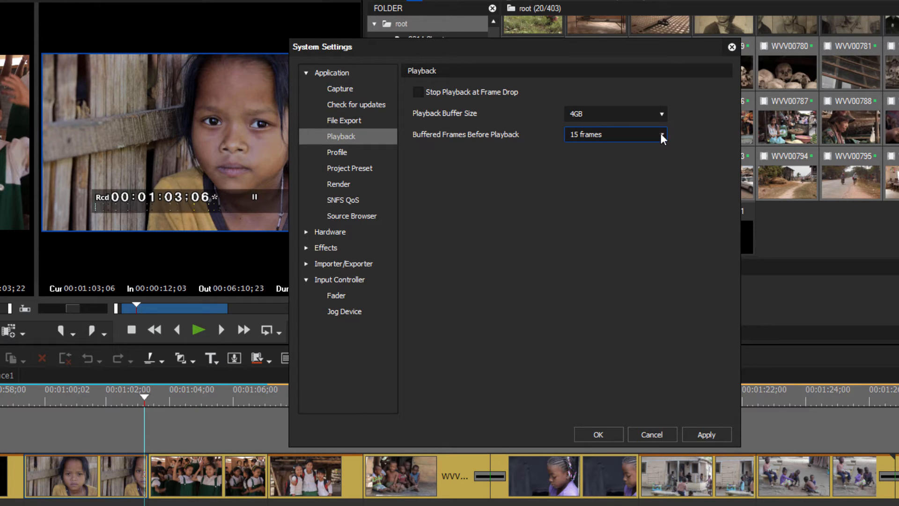
{"action": "left_click", "coordinate": [614, 134]}
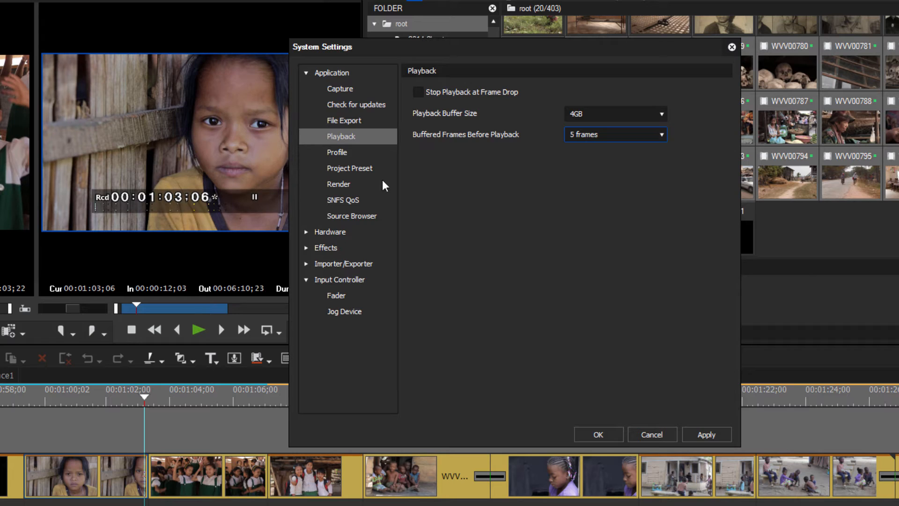
On the Profile page, create a new profile named Bob alongside Frank
{"action": "left_click", "coordinate": [337, 152]}
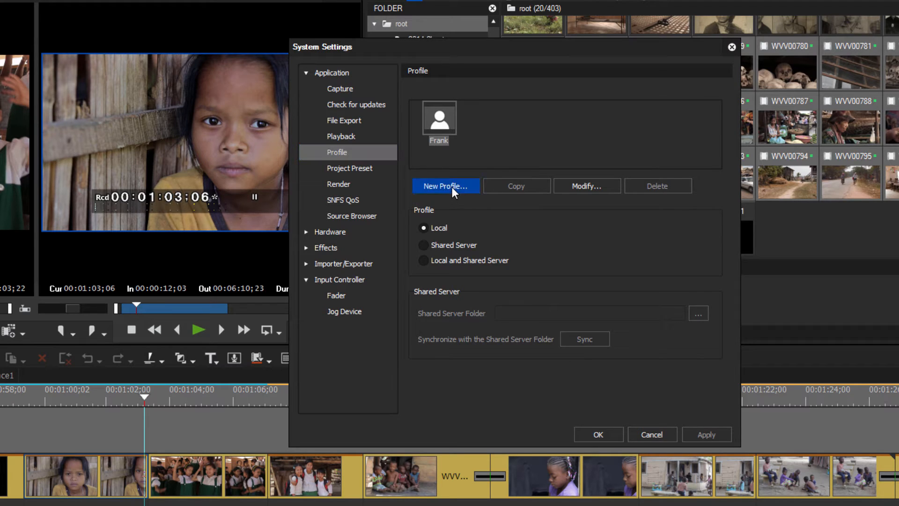
{"action": "left_click", "coordinate": [446, 186]}
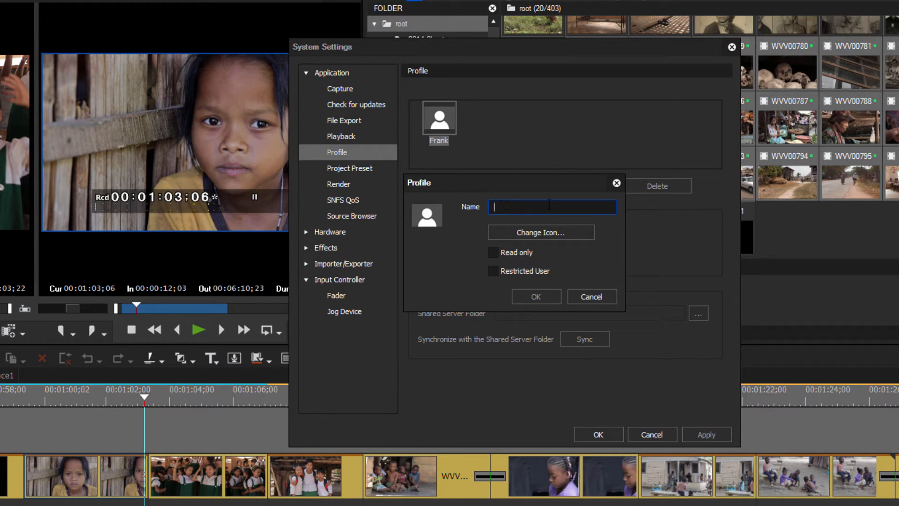
{"action": "type", "text": "Bo"}
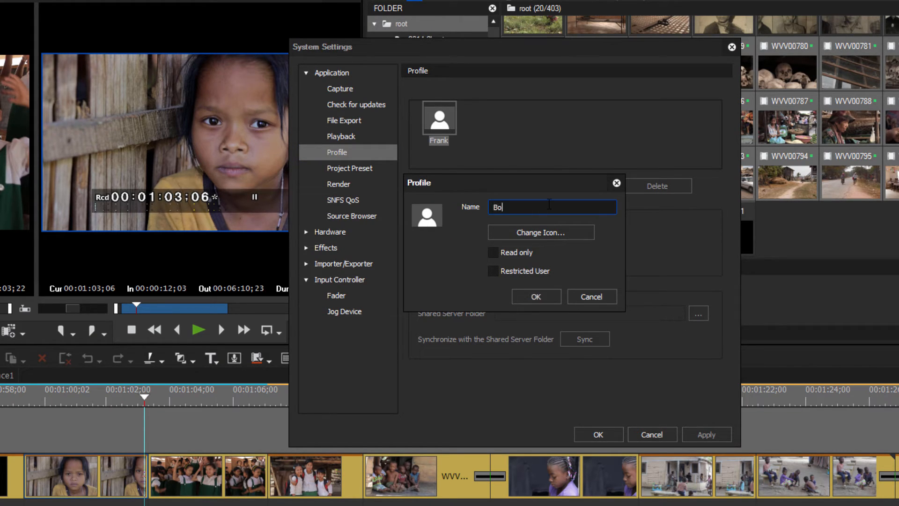
{"action": "left_click", "coordinate": [536, 297]}
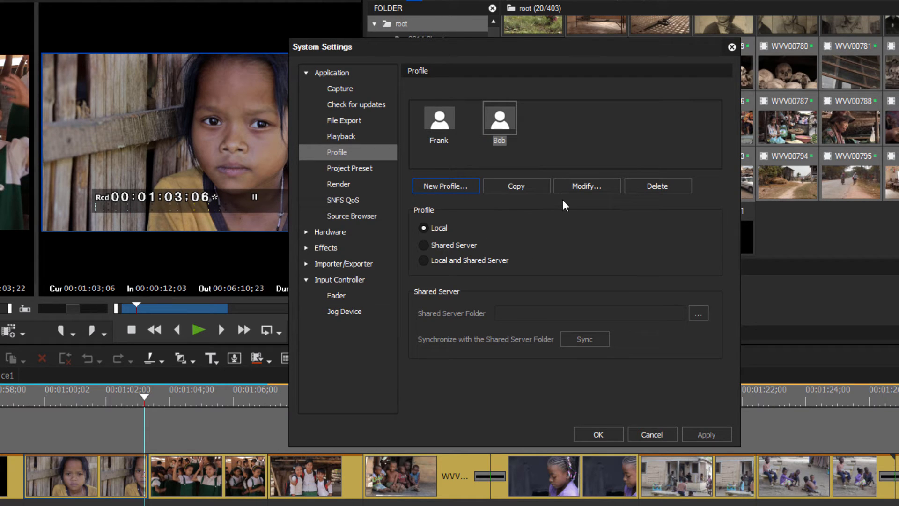
{"action": "mouse_move", "coordinate": [562, 137]}
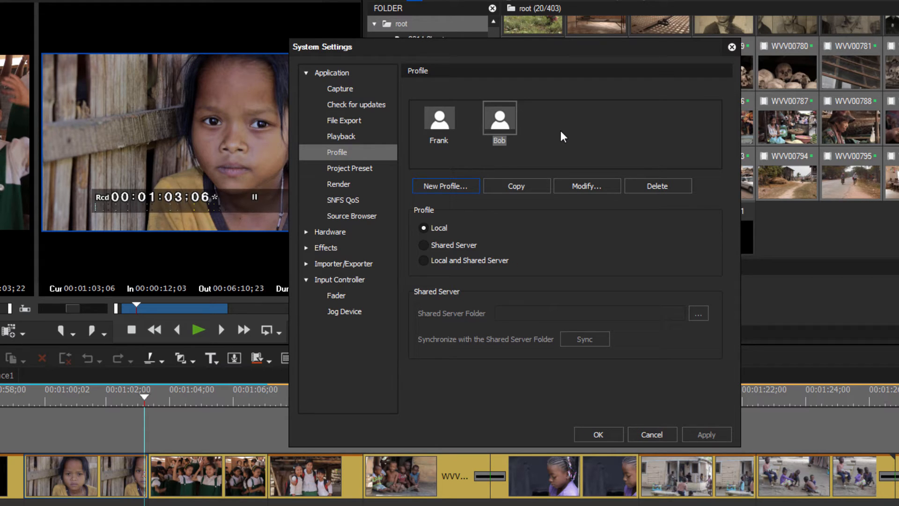
{"action": "mouse_move", "coordinate": [504, 122]}
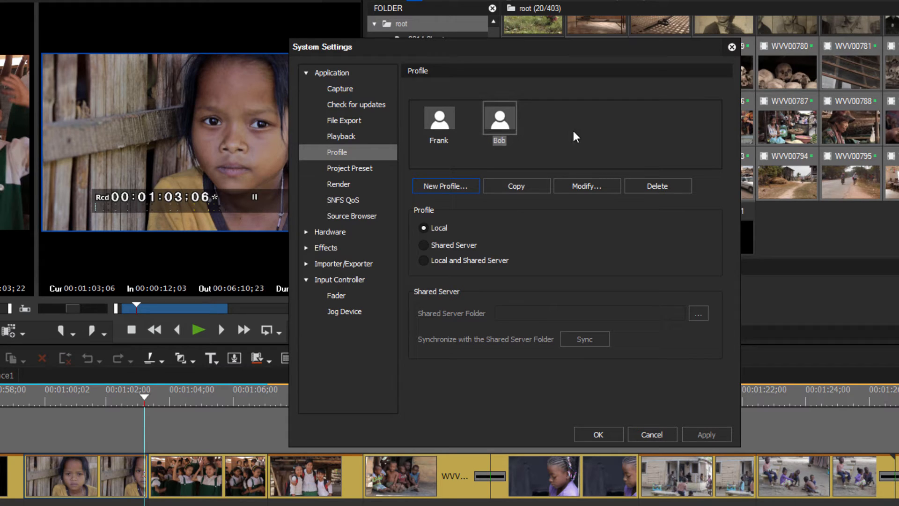
{"action": "mouse_move", "coordinate": [609, 138]}
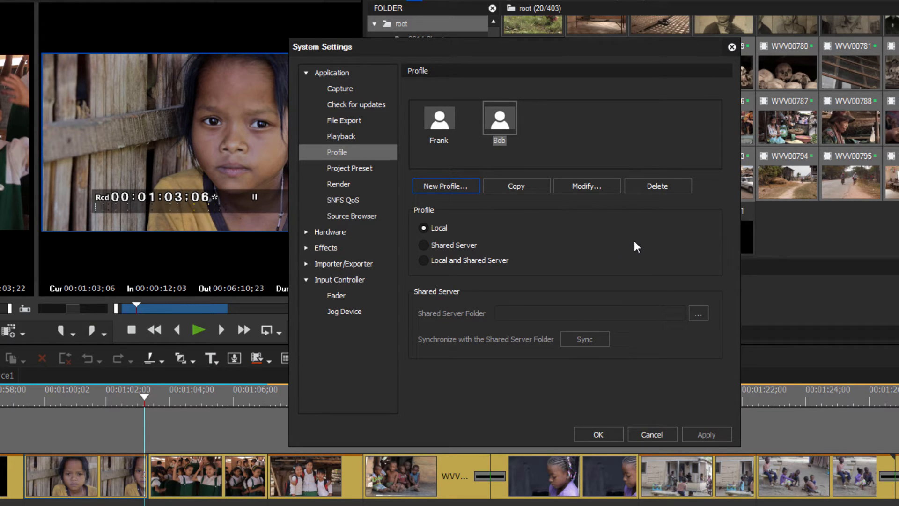
{"action": "mouse_move", "coordinate": [500, 117]}
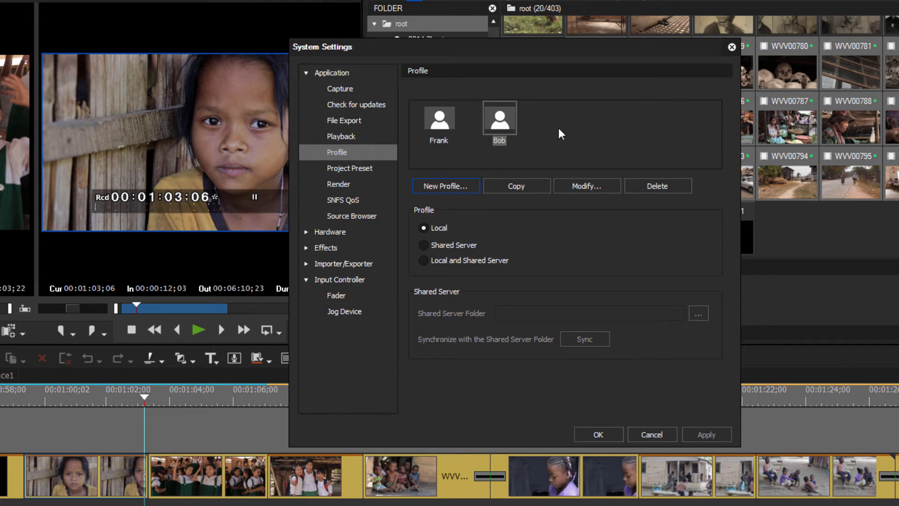
{"action": "mouse_move", "coordinate": [559, 148]}
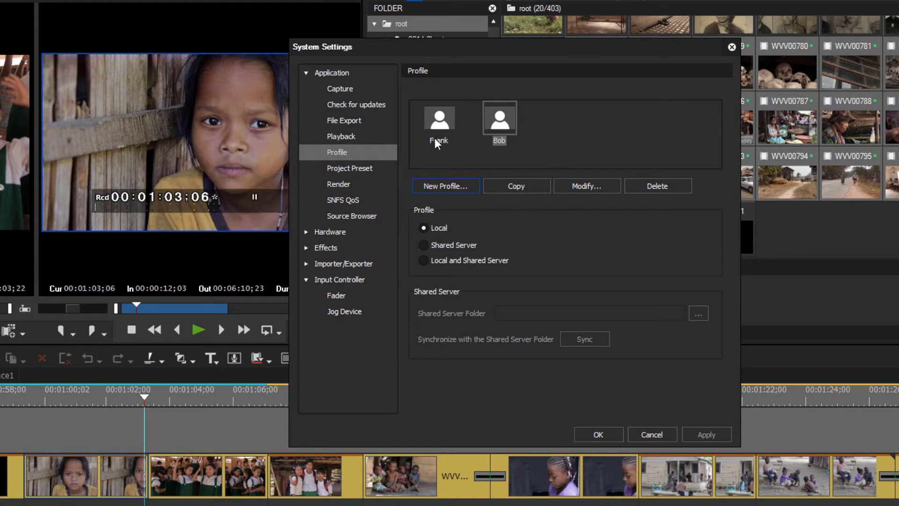
{"action": "left_click", "coordinate": [439, 118]}
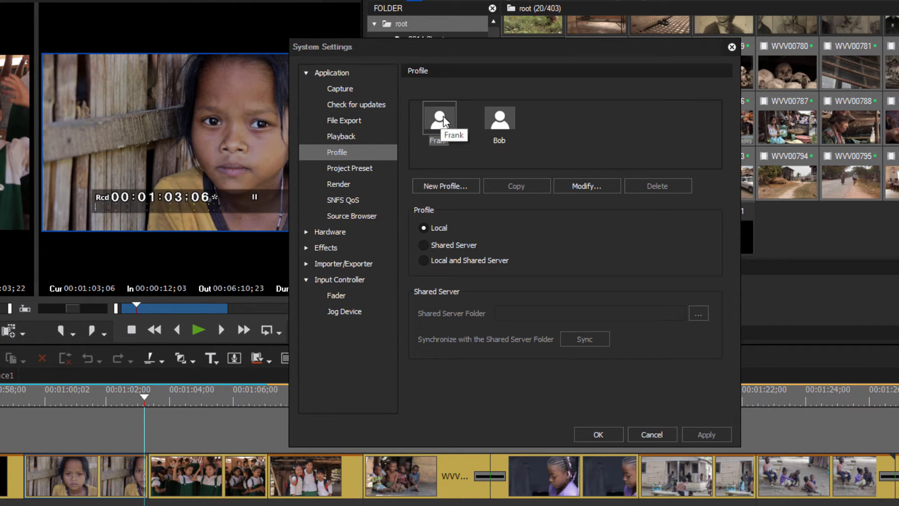
{"action": "mouse_move", "coordinate": [473, 146]}
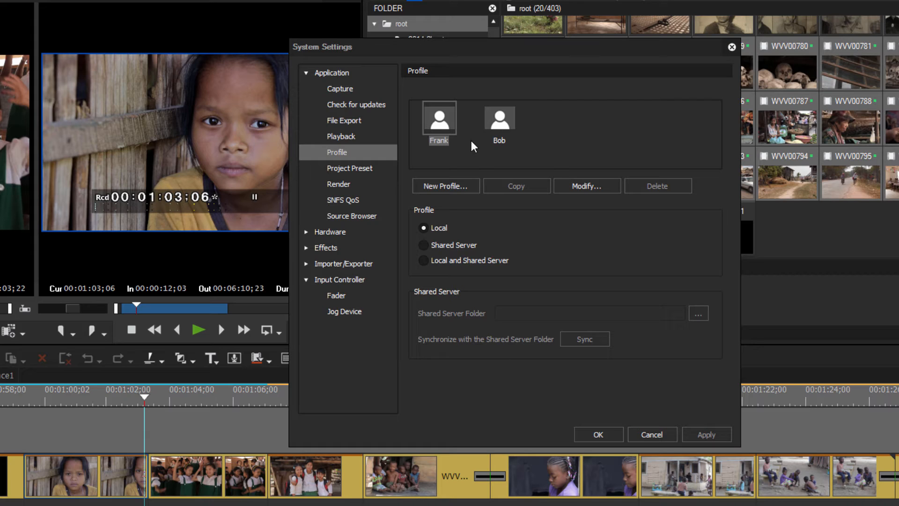
{"action": "mouse_move", "coordinate": [473, 147]}
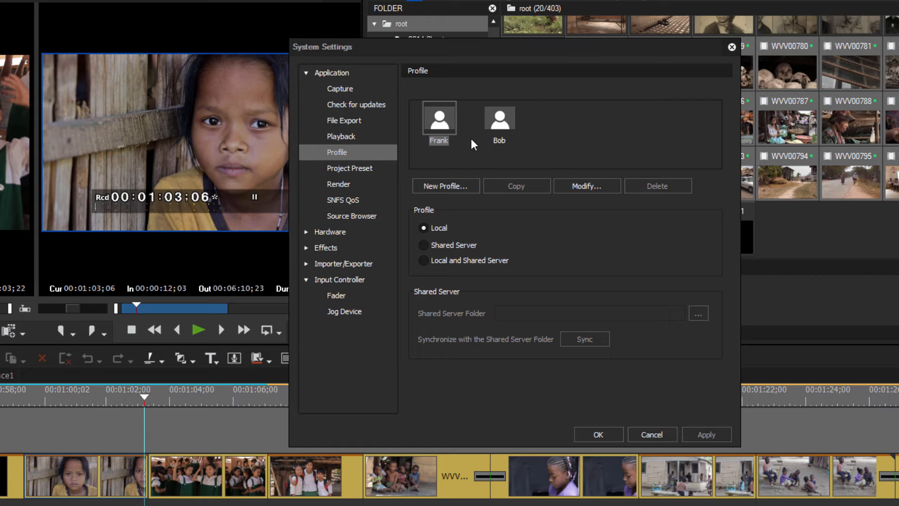
{"action": "mouse_move", "coordinate": [464, 164]}
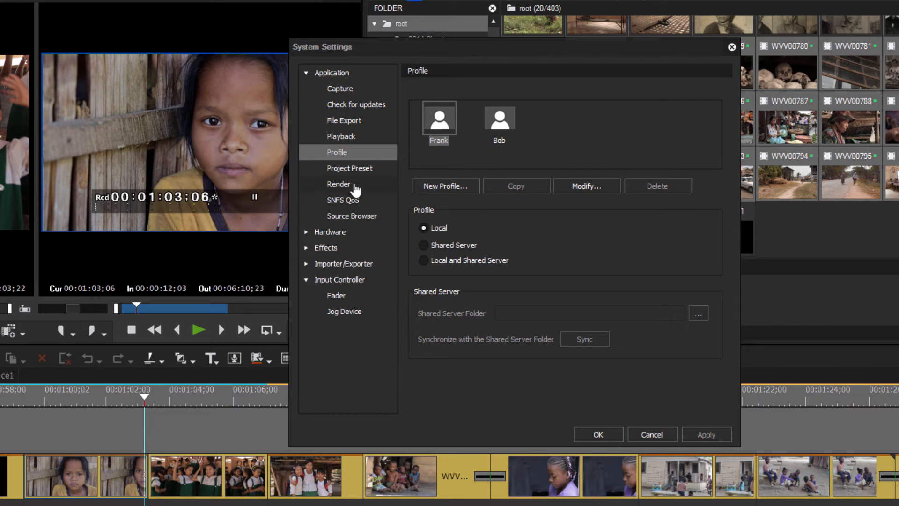
Open Project Preset and select the HD 1920x1080 29.97p 16:9 8bit preset
{"action": "left_click", "coordinate": [350, 168]}
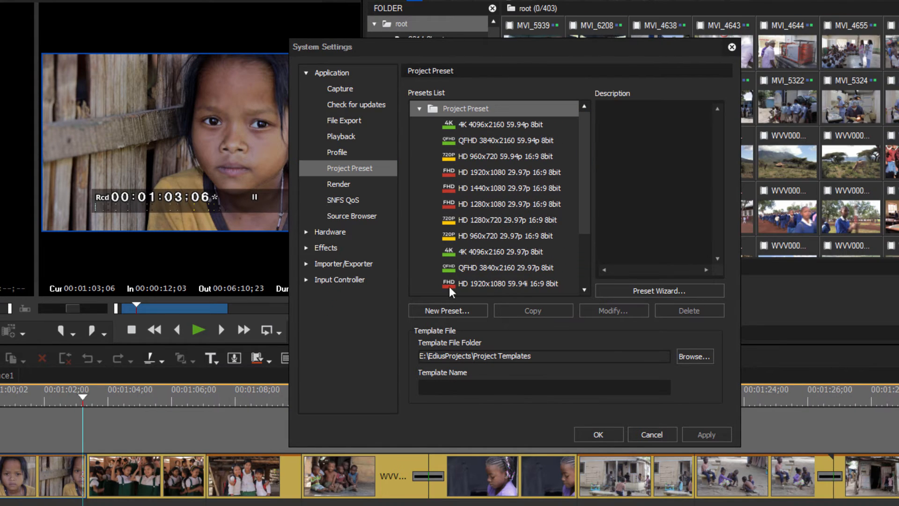
{"action": "mouse_move", "coordinate": [473, 134]}
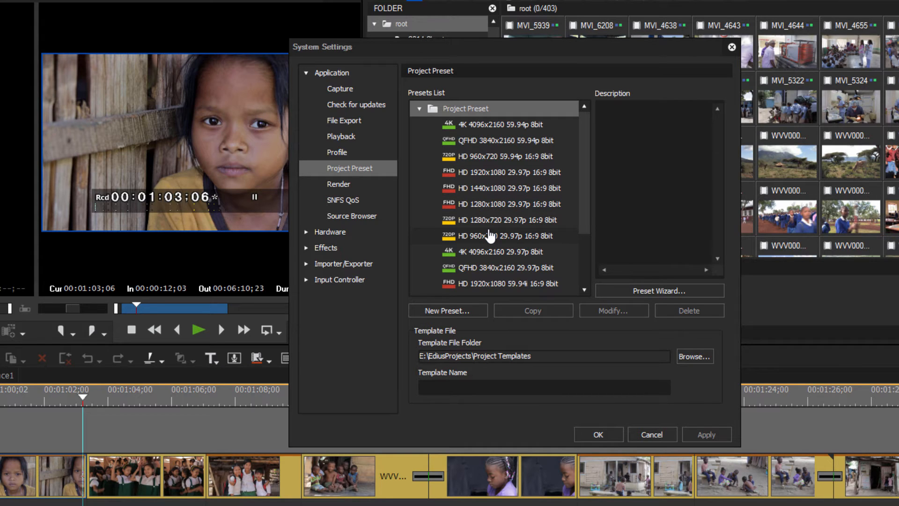
{"action": "left_click", "coordinate": [498, 172]}
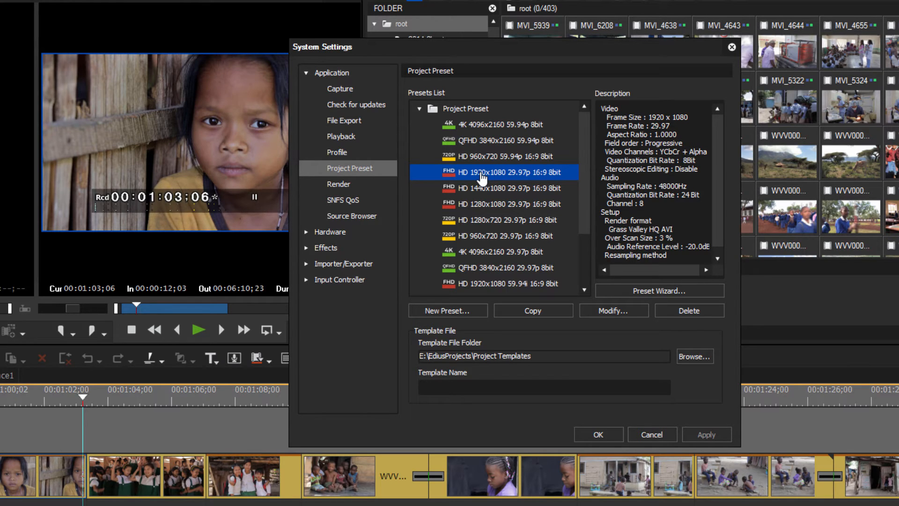
Edit the HD 29.97p preset: Grass Valley HQ Fine, 0% overscan, -12 dB, 2 V tracks
{"action": "left_click", "coordinate": [614, 310]}
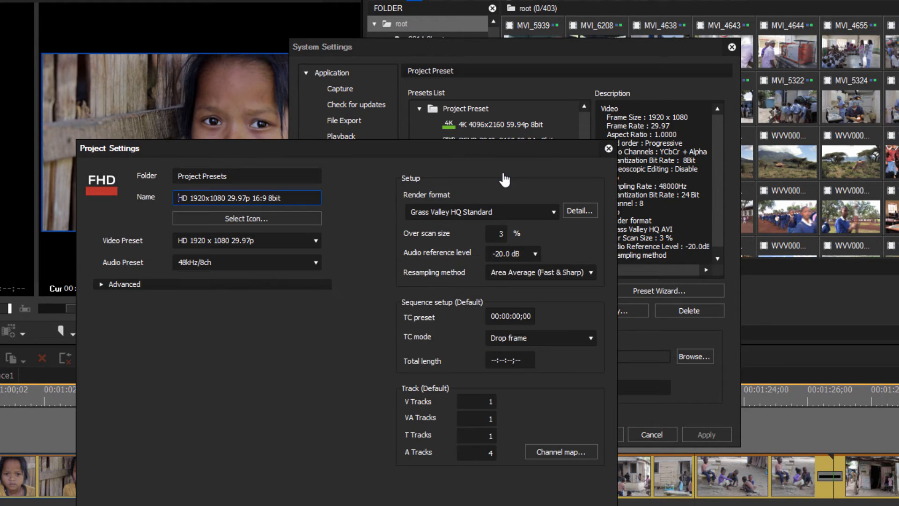
{"action": "mouse_move", "coordinate": [516, 150]}
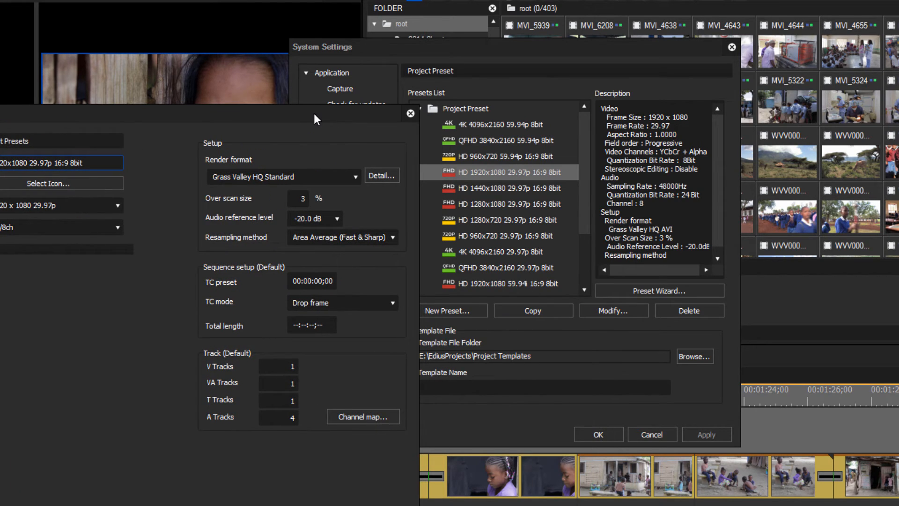
{"action": "mouse_move", "coordinate": [307, 231]}
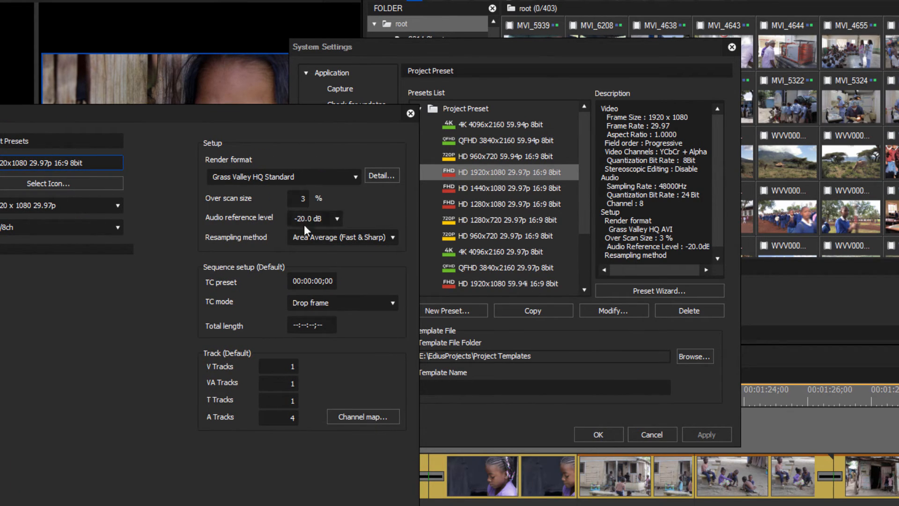
{"action": "mouse_move", "coordinate": [256, 382]}
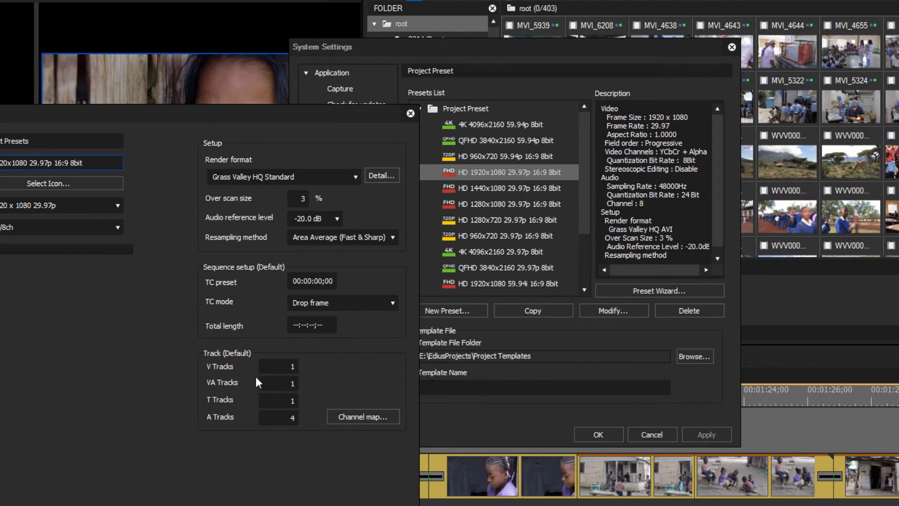
{"action": "mouse_move", "coordinate": [294, 395]}
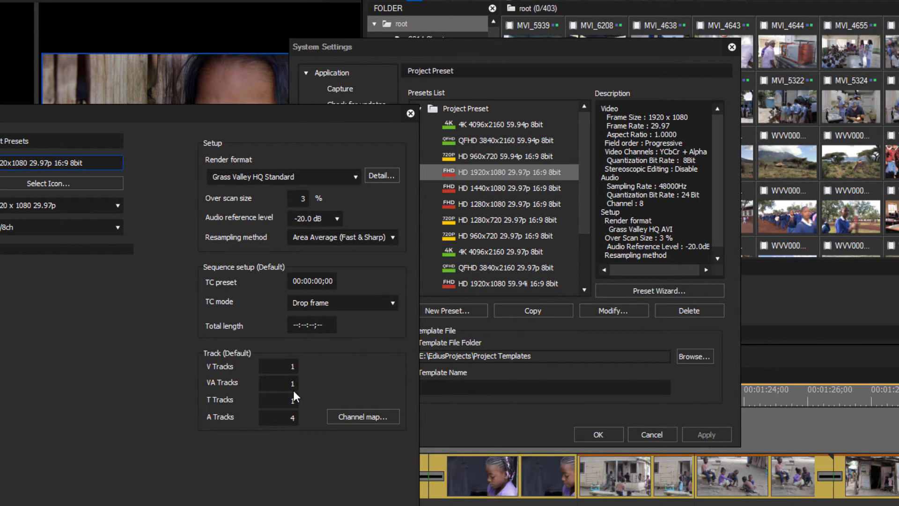
{"action": "mouse_move", "coordinate": [327, 405]}
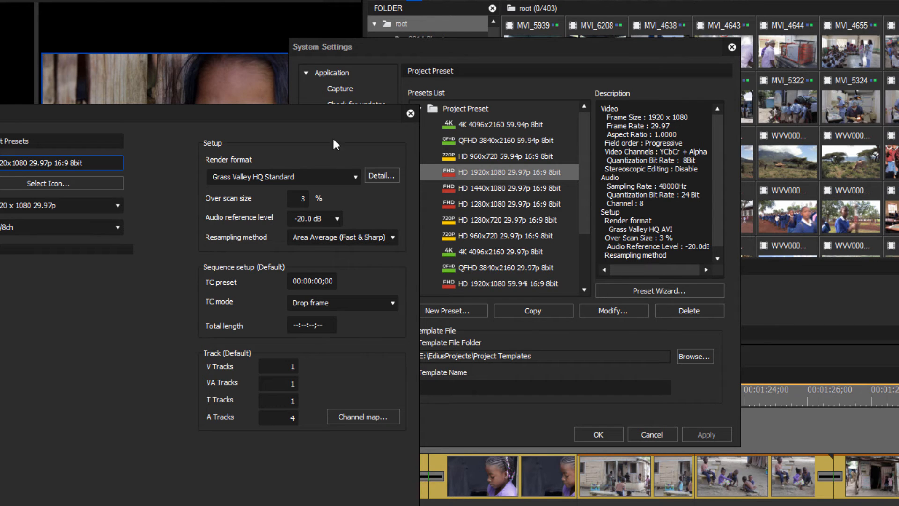
{"action": "mouse_move", "coordinate": [312, 204]}
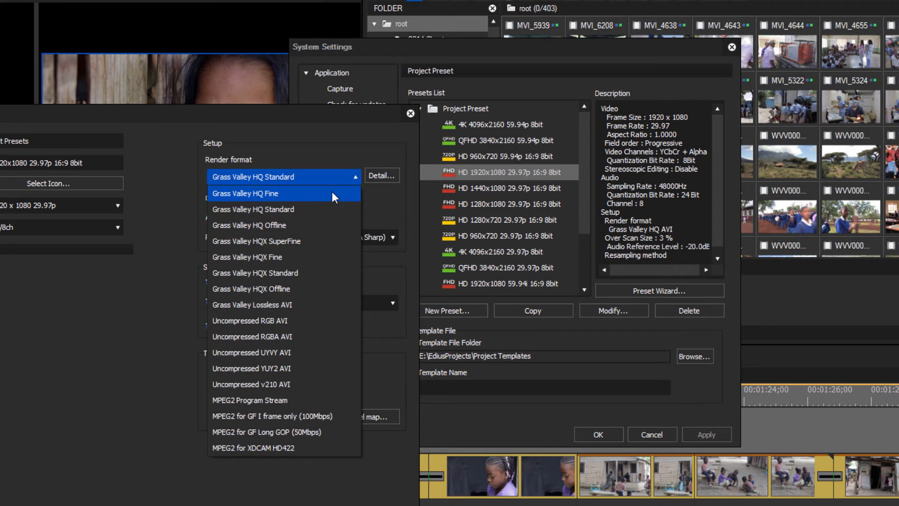
{"action": "left_click", "coordinate": [245, 194]}
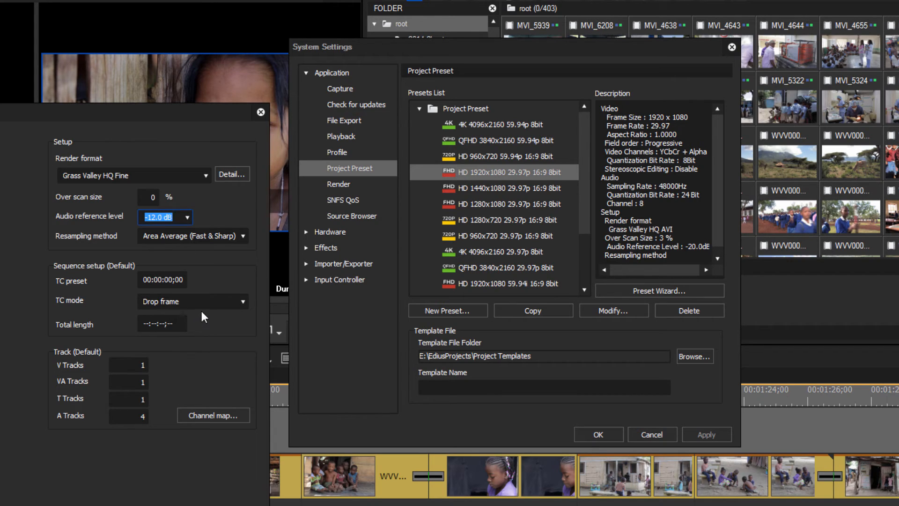
{"action": "mouse_move", "coordinate": [220, 263]}
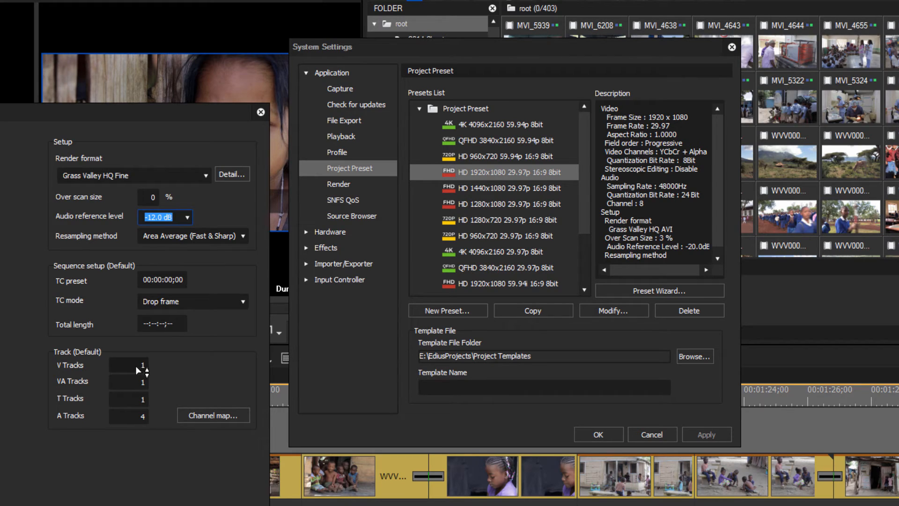
{"action": "left_click", "coordinate": [127, 365]}
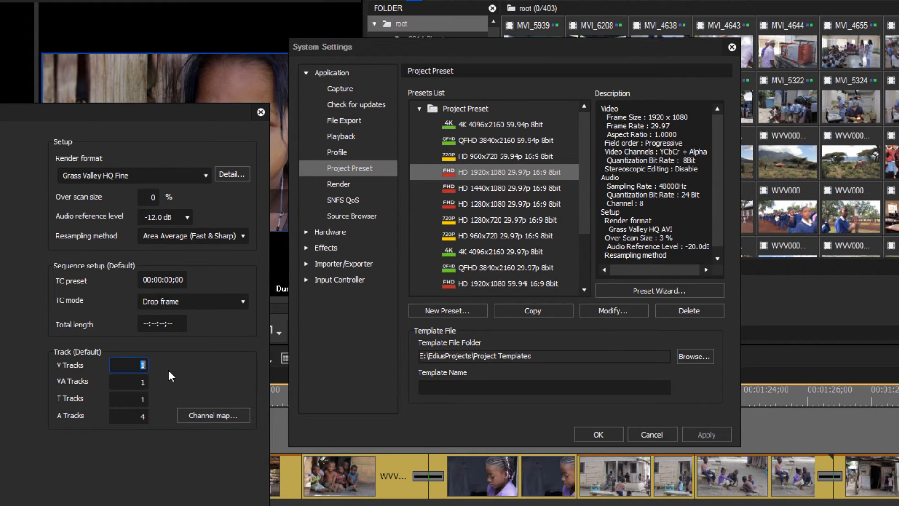
{"action": "left_click", "coordinate": [128, 365]}
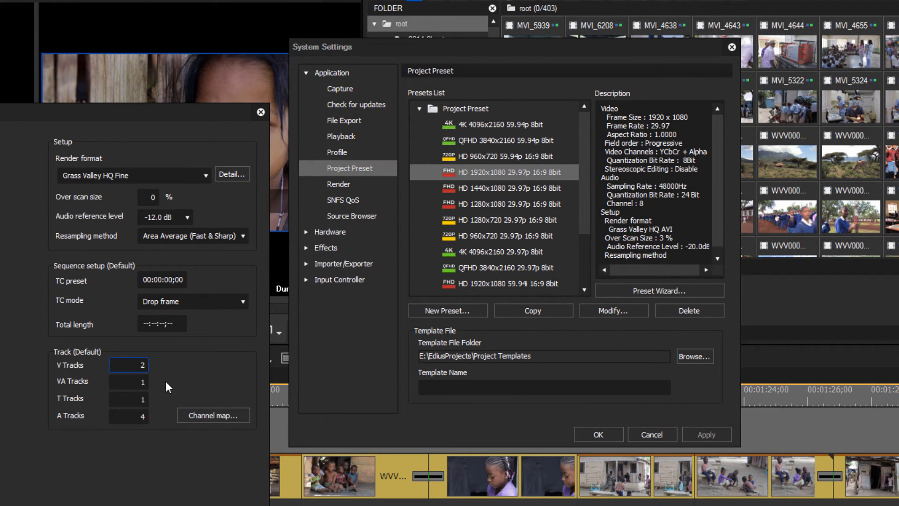
{"action": "left_click", "coordinate": [152, 378]}
{"action": "type", "text": "0"}
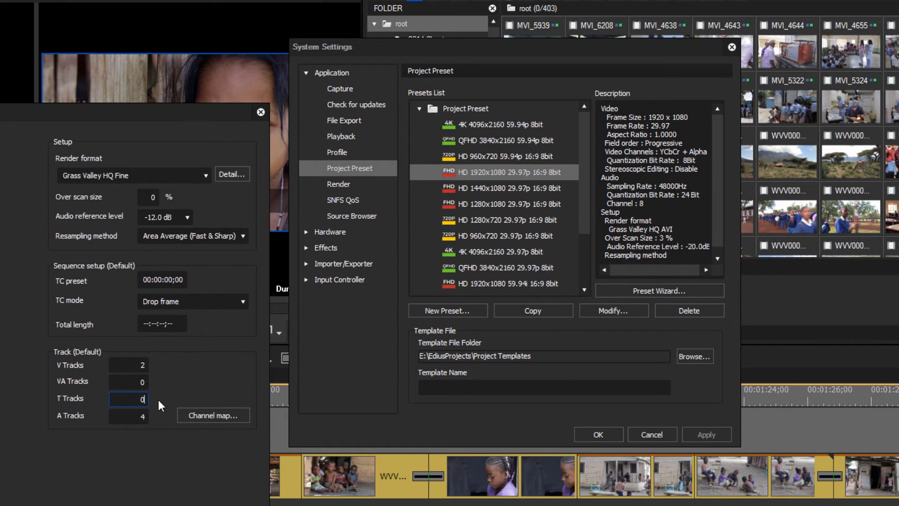
{"action": "mouse_move", "coordinate": [151, 426]}
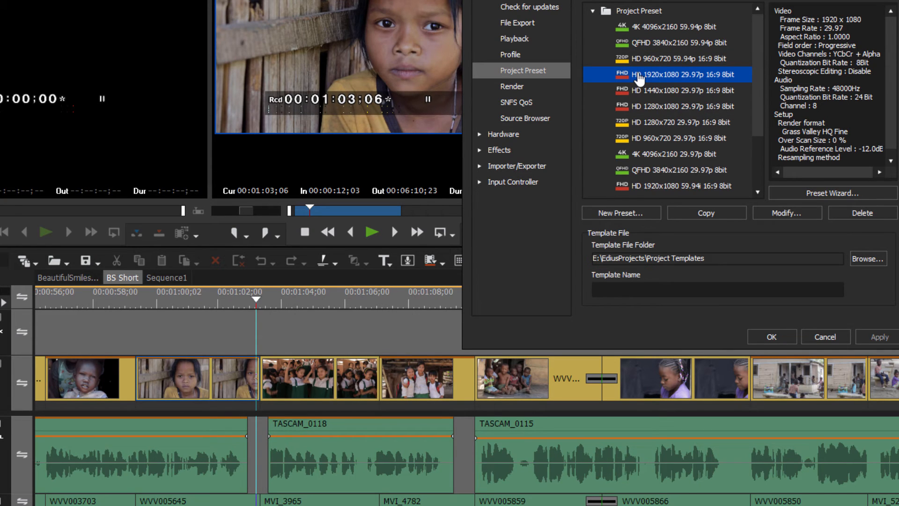
{"action": "mouse_move", "coordinate": [696, 91]}
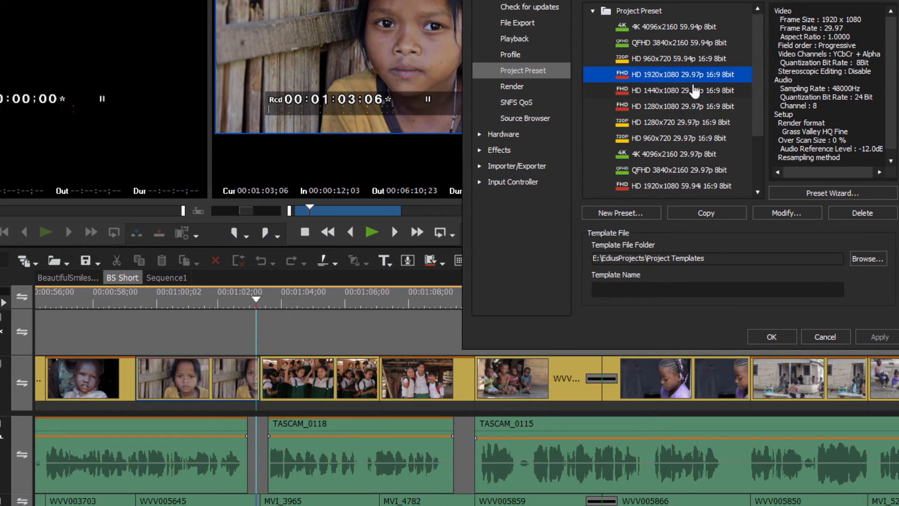
{"action": "mouse_move", "coordinate": [671, 29]}
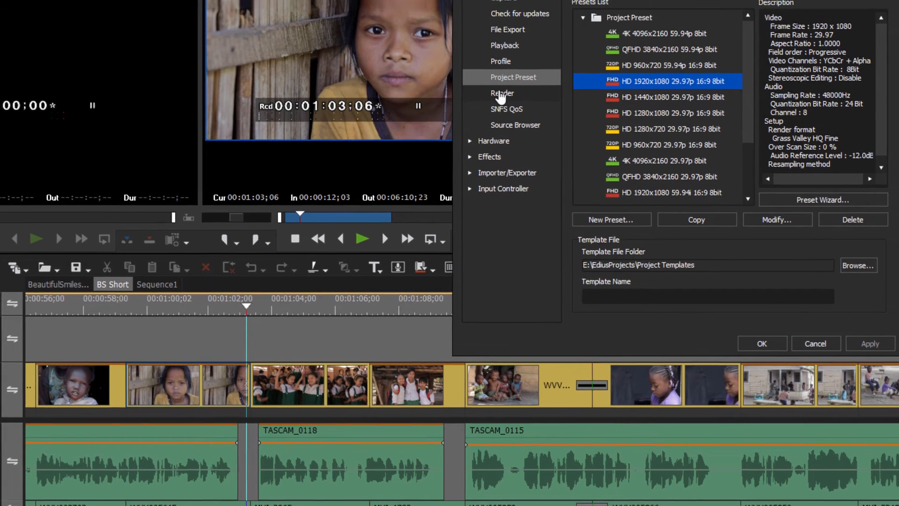
Move through the Render and SNFS QoS pages to Source Browser settings
{"action": "left_click", "coordinate": [501, 92]}
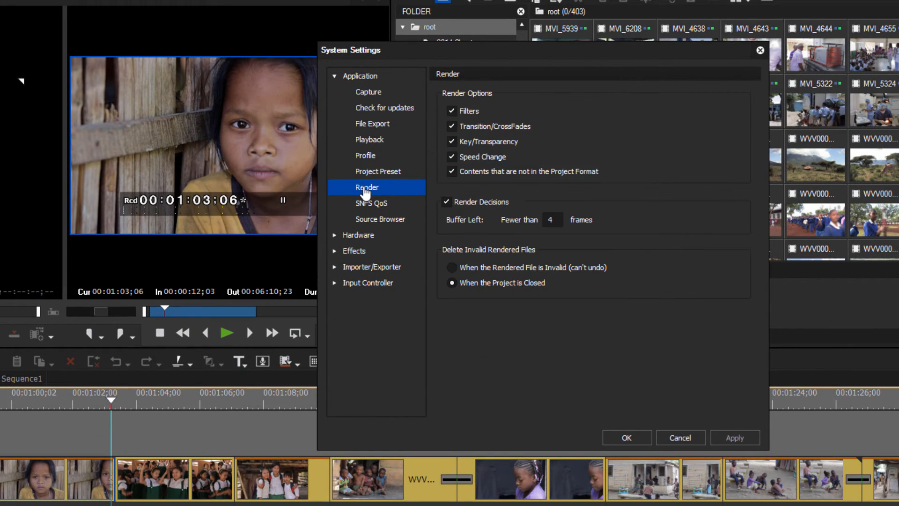
{"action": "mouse_move", "coordinate": [622, 123]}
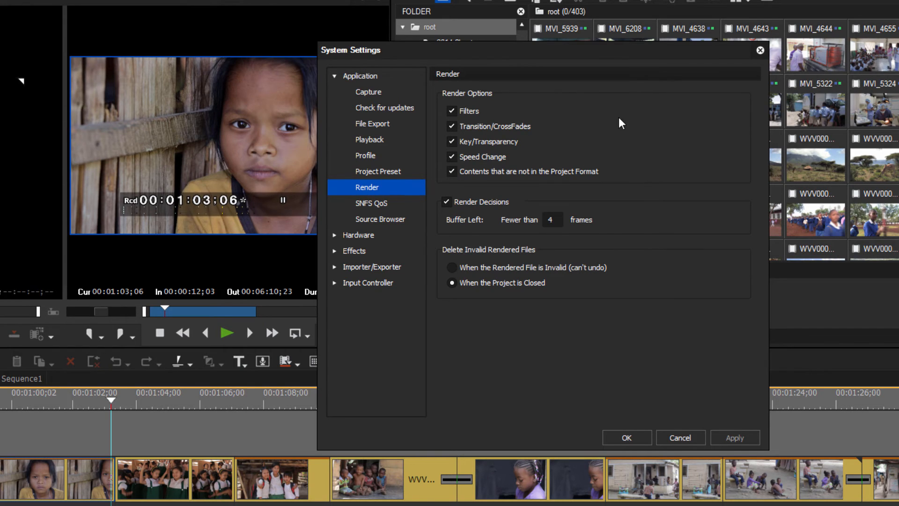
{"action": "mouse_move", "coordinate": [531, 360]}
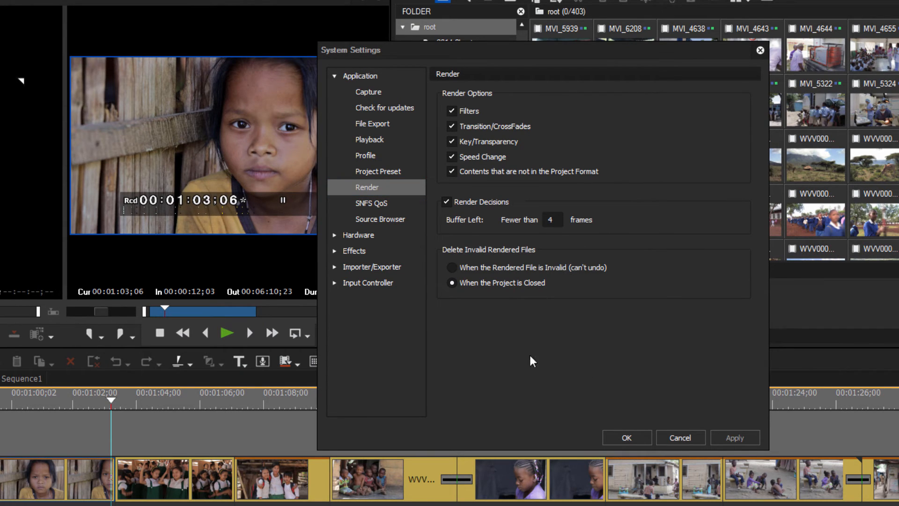
{"action": "mouse_move", "coordinate": [583, 155]}
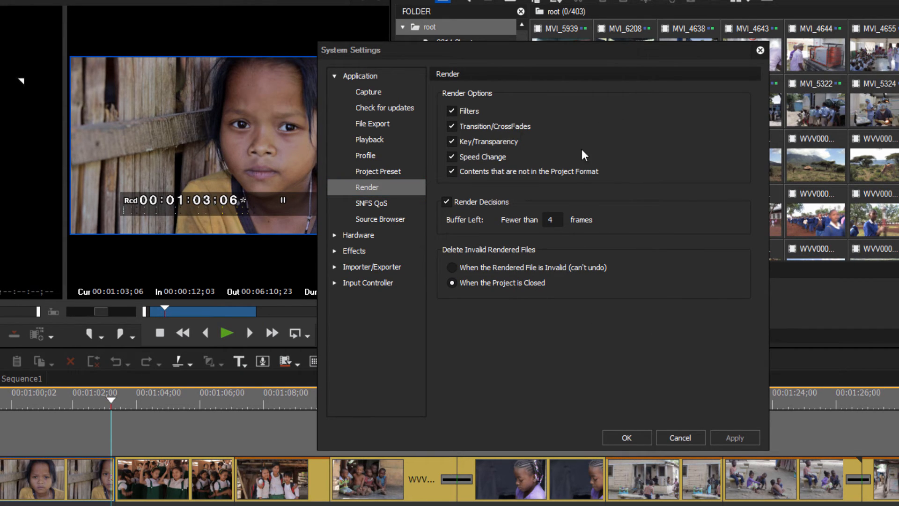
{"action": "mouse_move", "coordinate": [392, 207]}
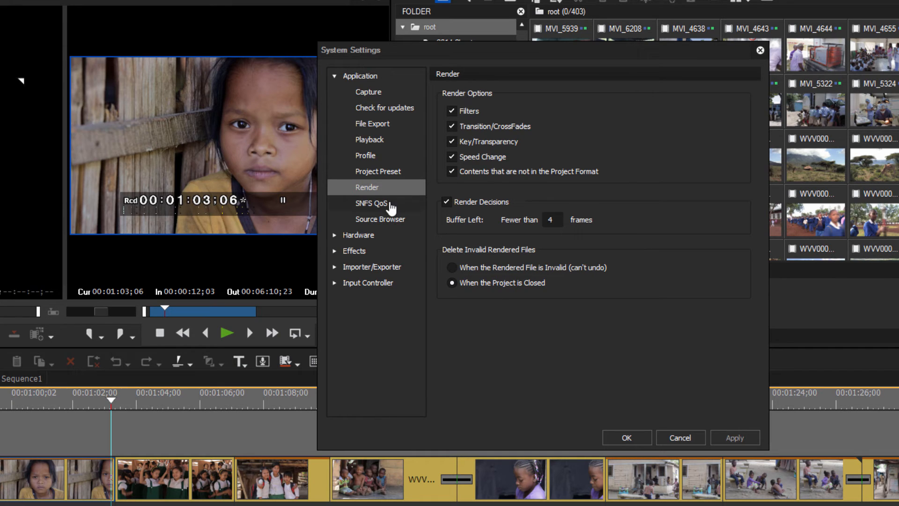
{"action": "left_click", "coordinate": [371, 202]}
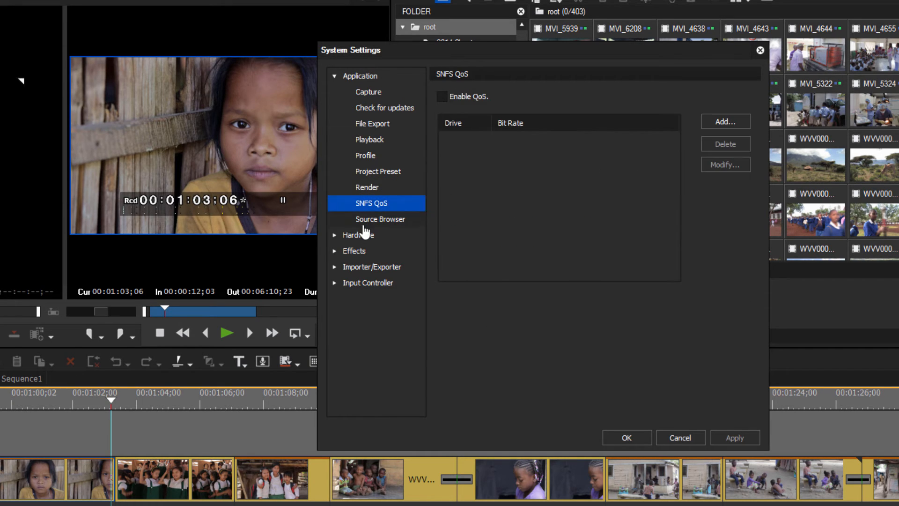
{"action": "left_click", "coordinate": [380, 219]}
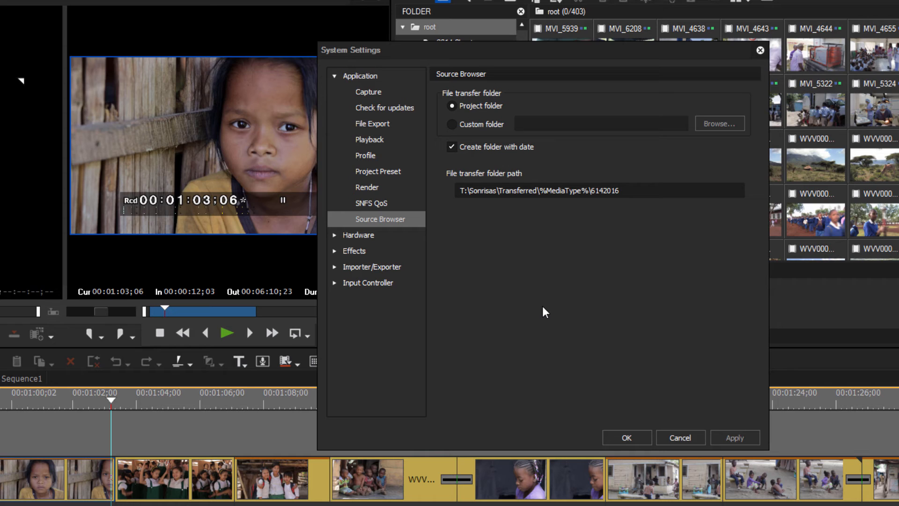
{"action": "mouse_move", "coordinate": [555, 306]}
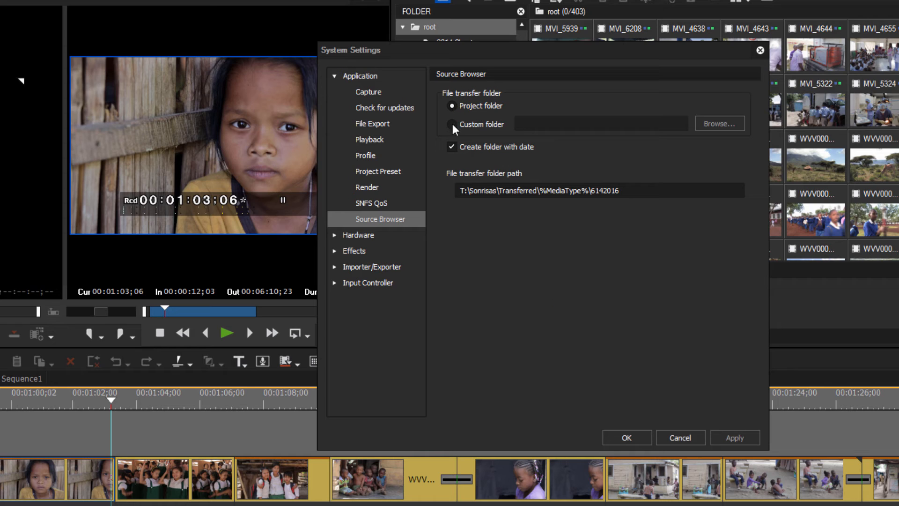
Cancel choosing a custom transfer folder, then expand the Hardware category
{"action": "left_click", "coordinate": [719, 124]}
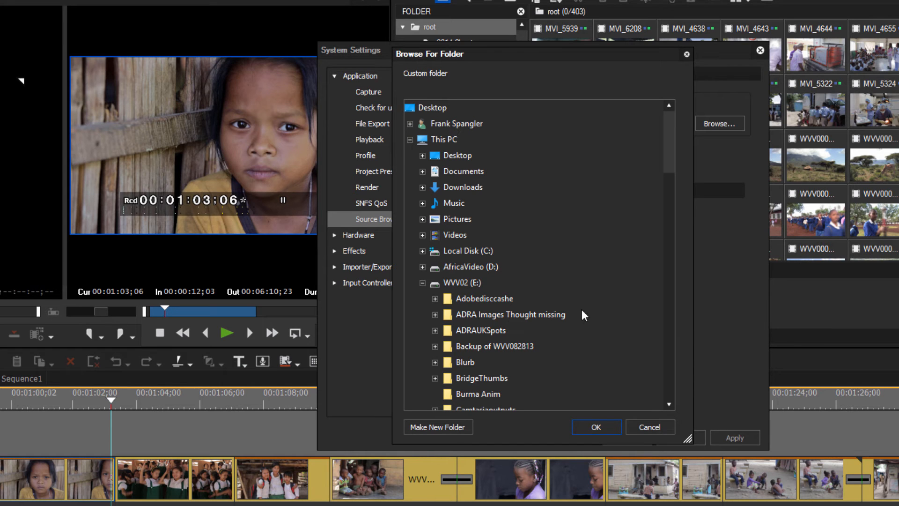
{"action": "left_click", "coordinate": [649, 426]}
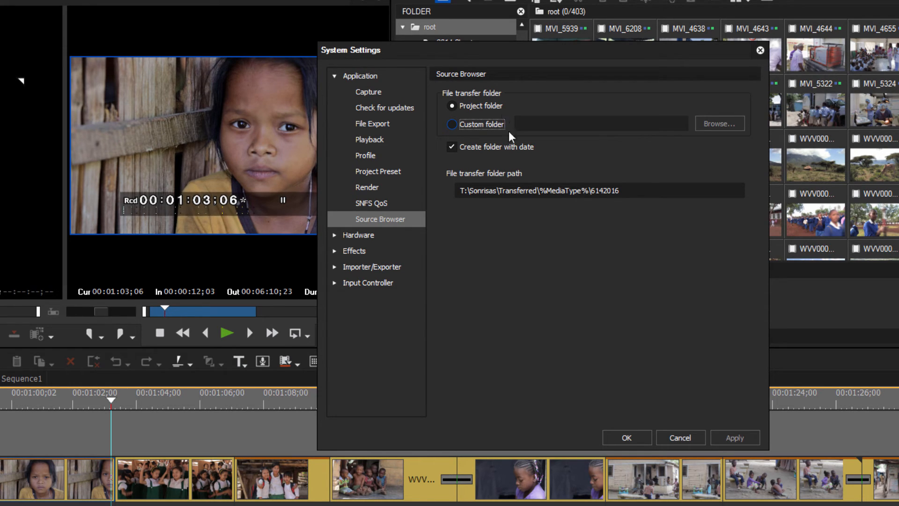
{"action": "mouse_move", "coordinate": [545, 293]}
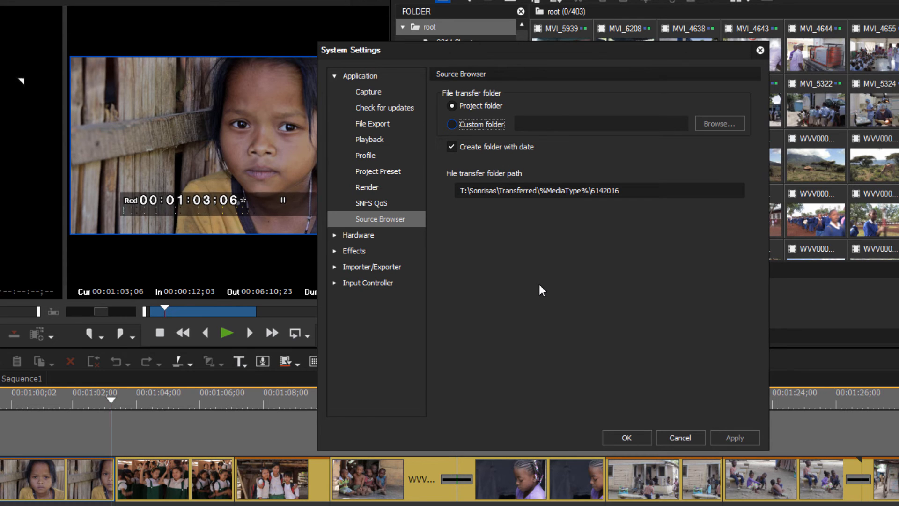
{"action": "mouse_move", "coordinate": [382, 254]}
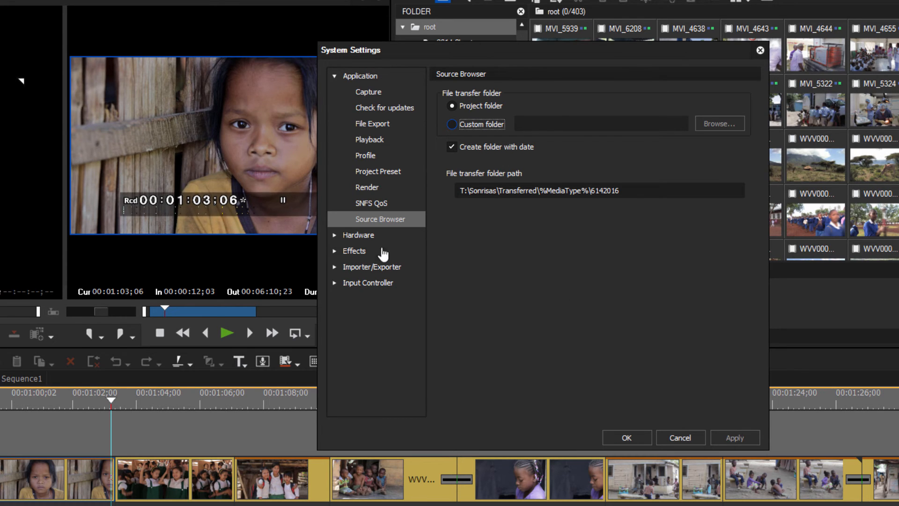
{"action": "left_click", "coordinate": [358, 234]}
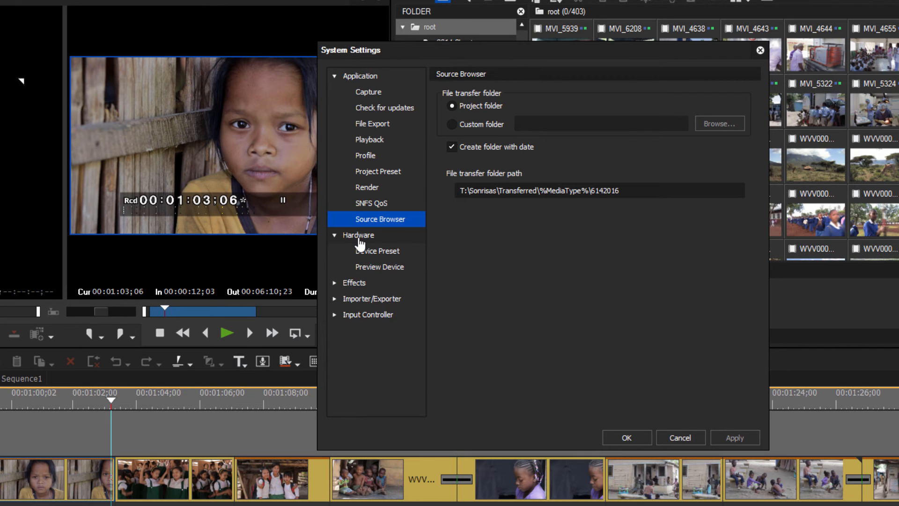
Under Hardware, open Preview Device and check NHX-E2 - Output as the preview device
{"action": "left_click", "coordinate": [377, 250]}
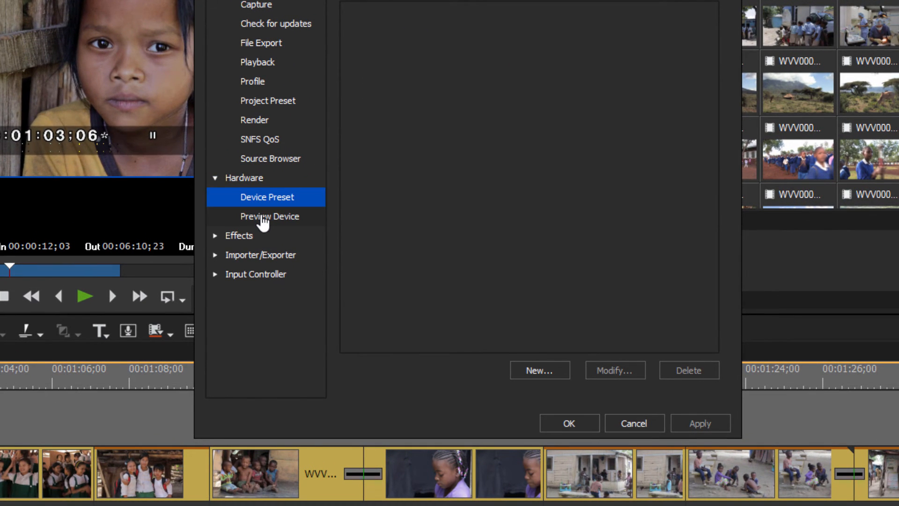
{"action": "left_click", "coordinate": [270, 217]}
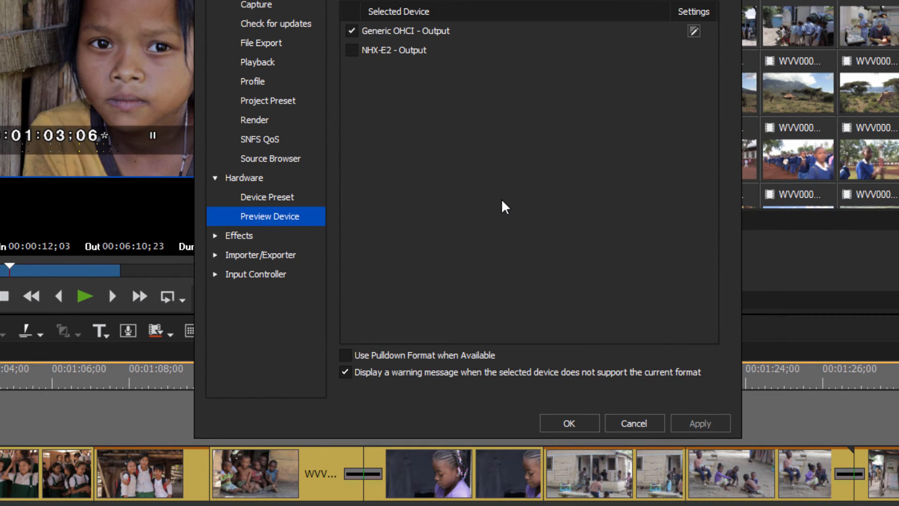
{"action": "mouse_move", "coordinate": [509, 205]}
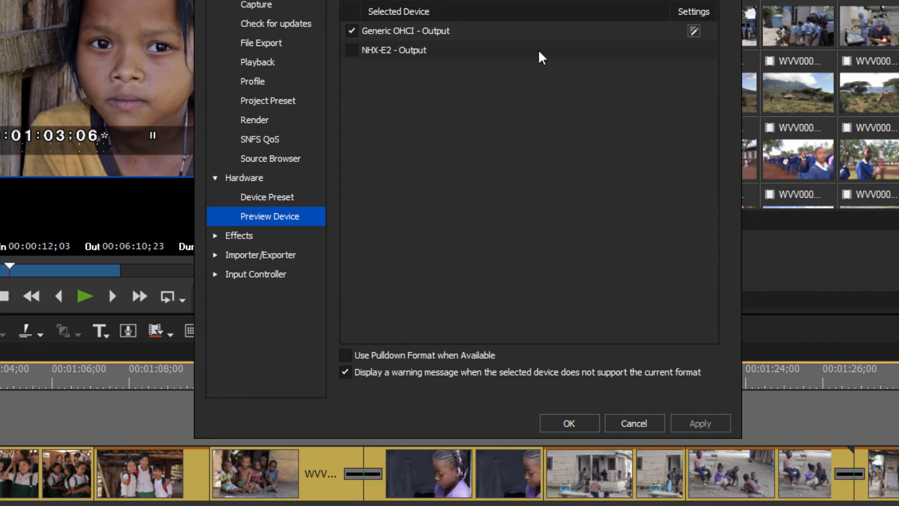
{"action": "left_click", "coordinate": [394, 50]}
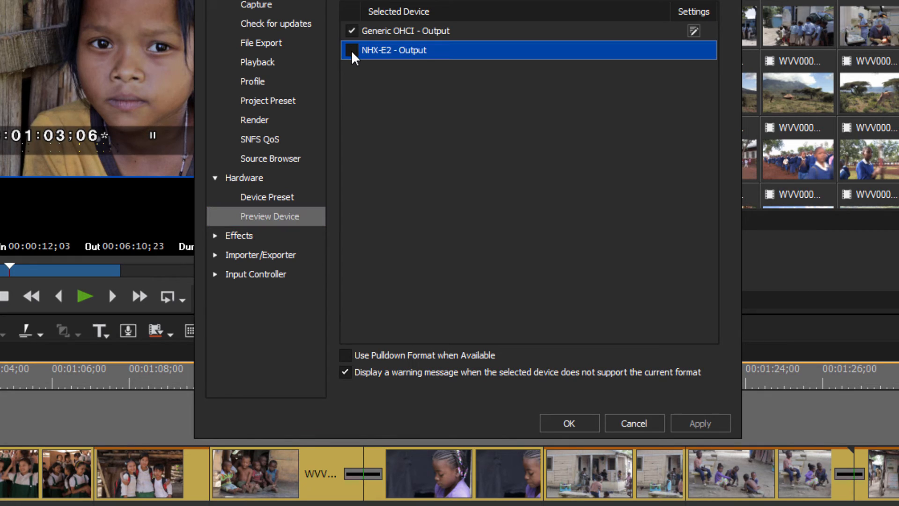
{"action": "left_click", "coordinate": [351, 50]}
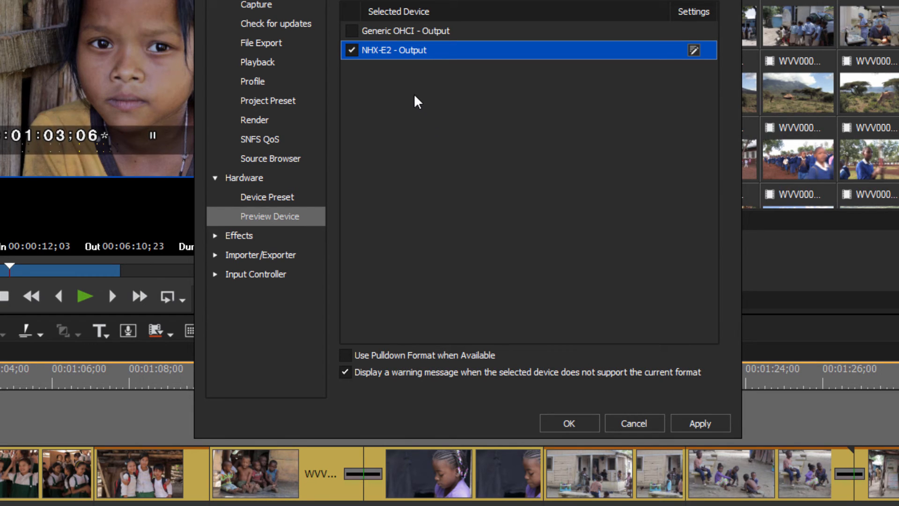
{"action": "mouse_move", "coordinate": [428, 59]}
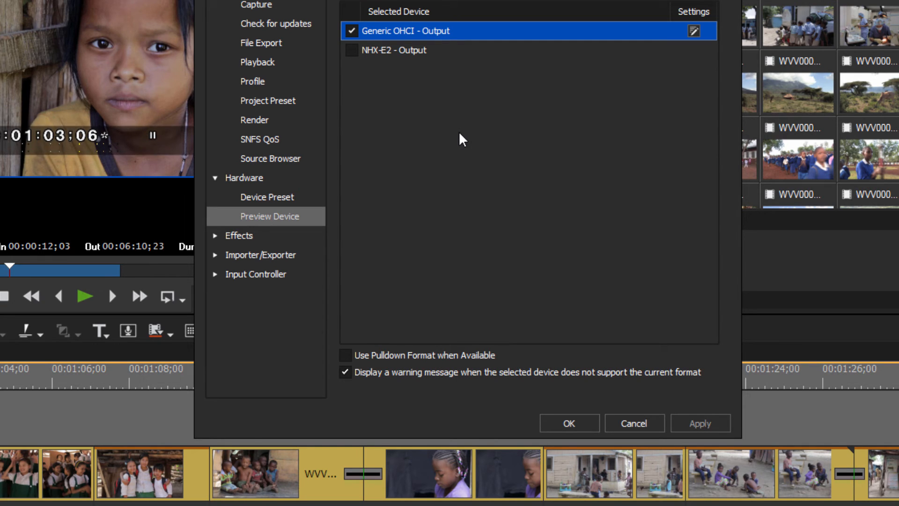
{"action": "mouse_move", "coordinate": [510, 32]}
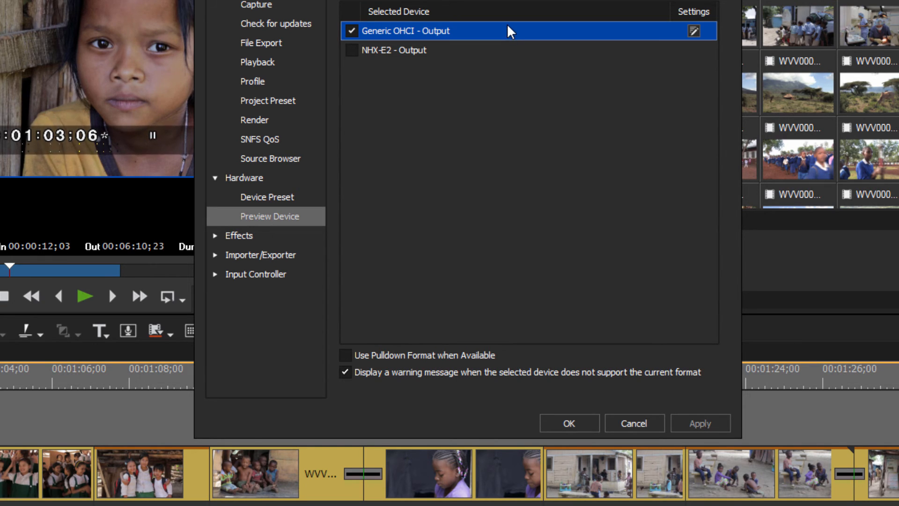
{"action": "mouse_move", "coordinate": [217, 241]}
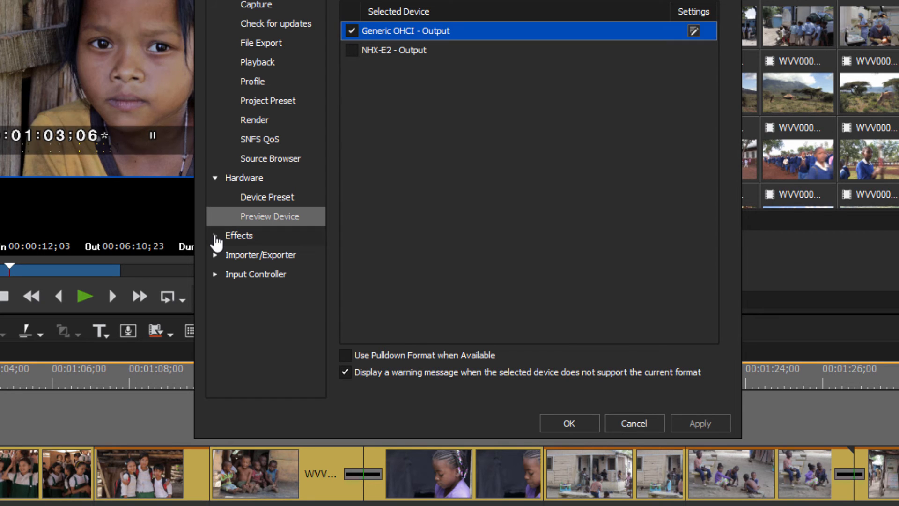
Expand Effects and review the GPUfx and VST Plug-in Bridge pages
{"action": "left_click", "coordinate": [238, 235]}
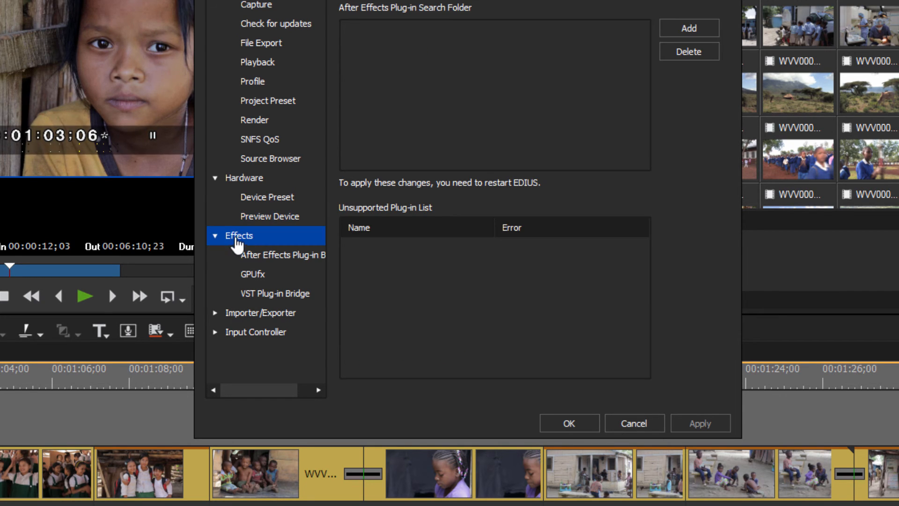
{"action": "mouse_move", "coordinate": [252, 274]}
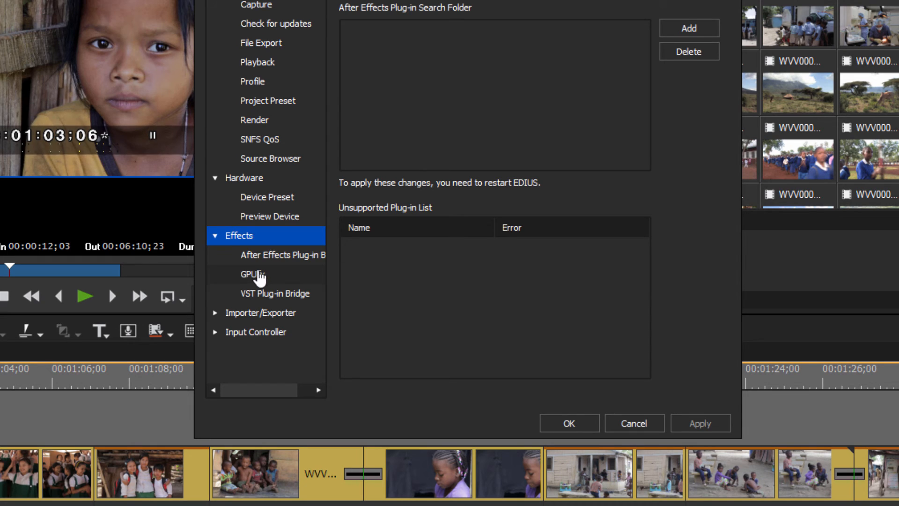
{"action": "mouse_move", "coordinate": [290, 252]}
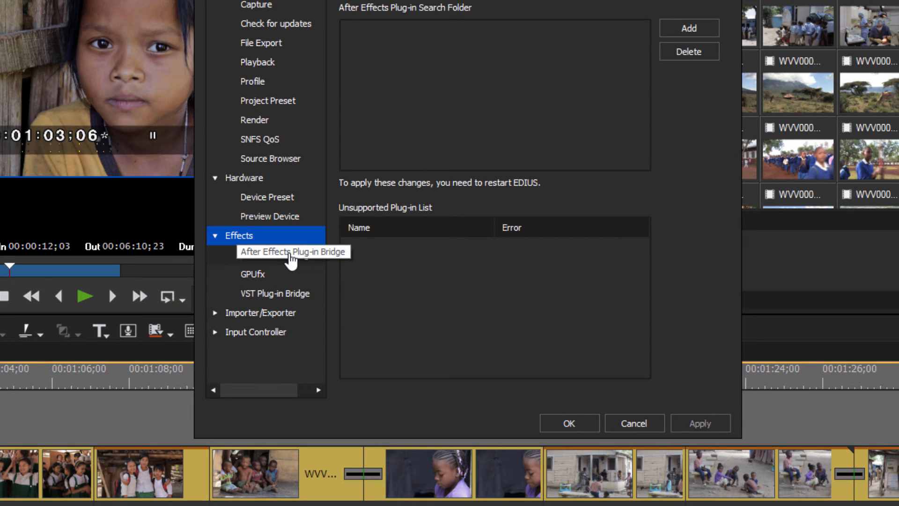
{"action": "left_click", "coordinate": [253, 273]}
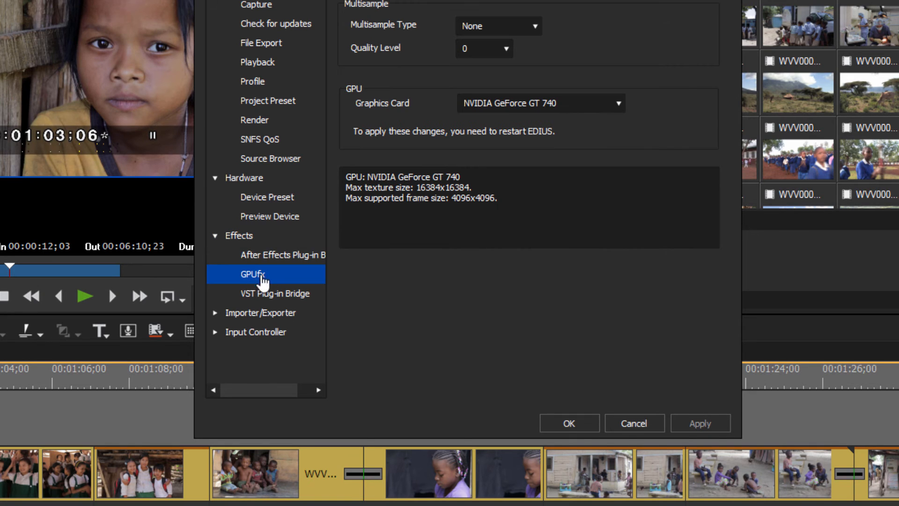
{"action": "left_click", "coordinate": [276, 293]}
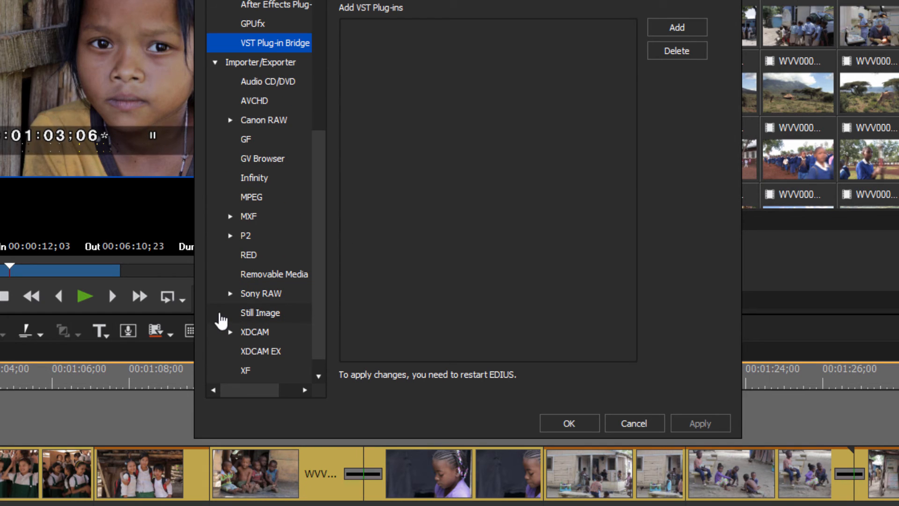
{"action": "left_click", "coordinate": [265, 119]}
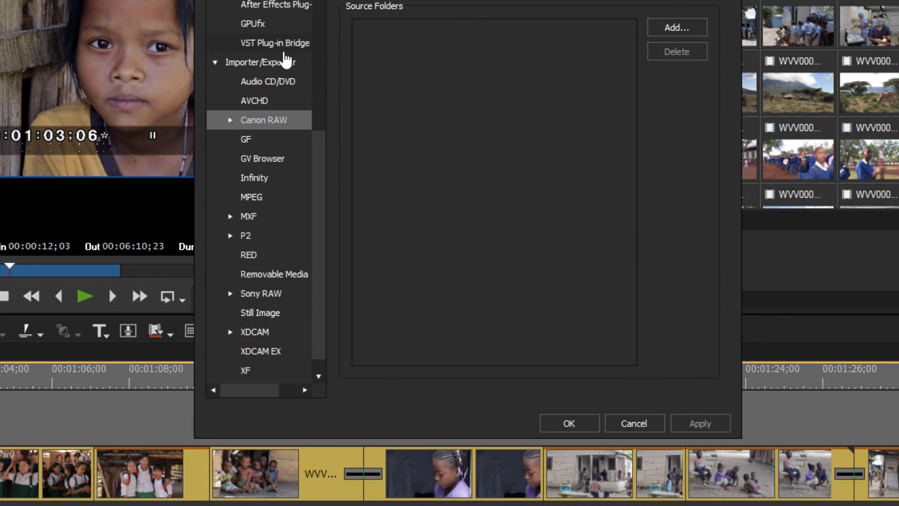
{"action": "mouse_move", "coordinate": [263, 197]}
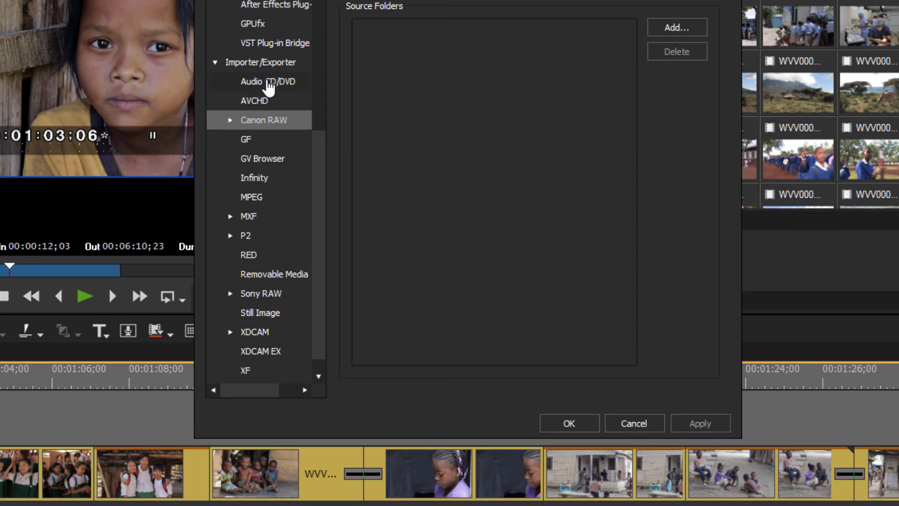
{"action": "mouse_move", "coordinate": [276, 266]}
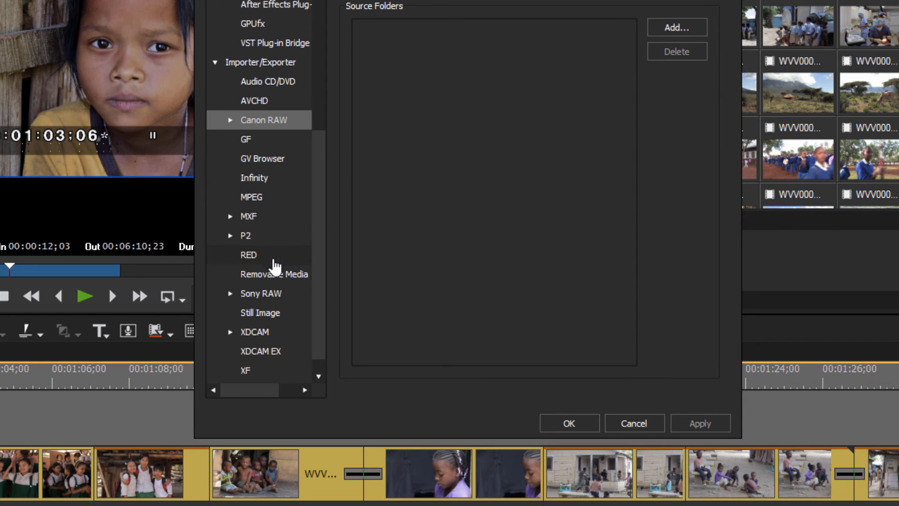
Browse Audio CD/DVD and Canon RAW, then reach the RED importer page showing 1/1 Preview Quality
{"action": "left_click", "coordinate": [267, 81]}
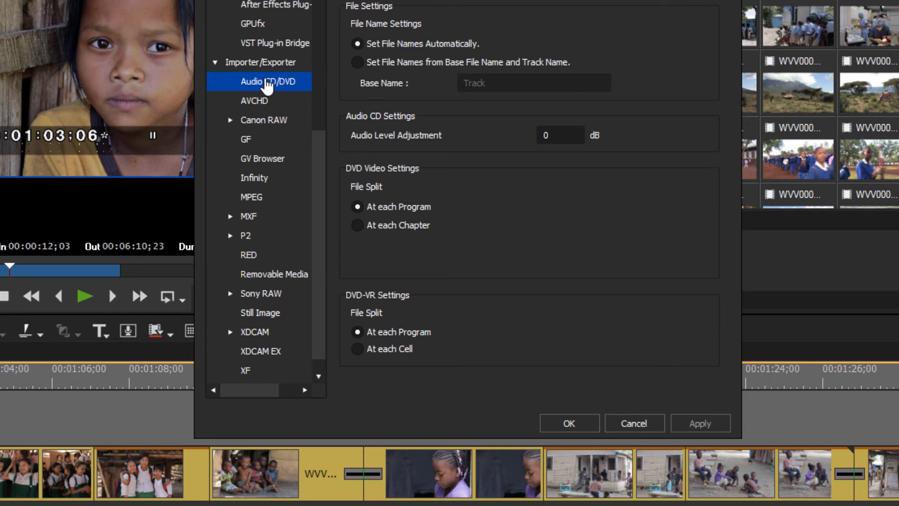
{"action": "mouse_move", "coordinate": [261, 107]}
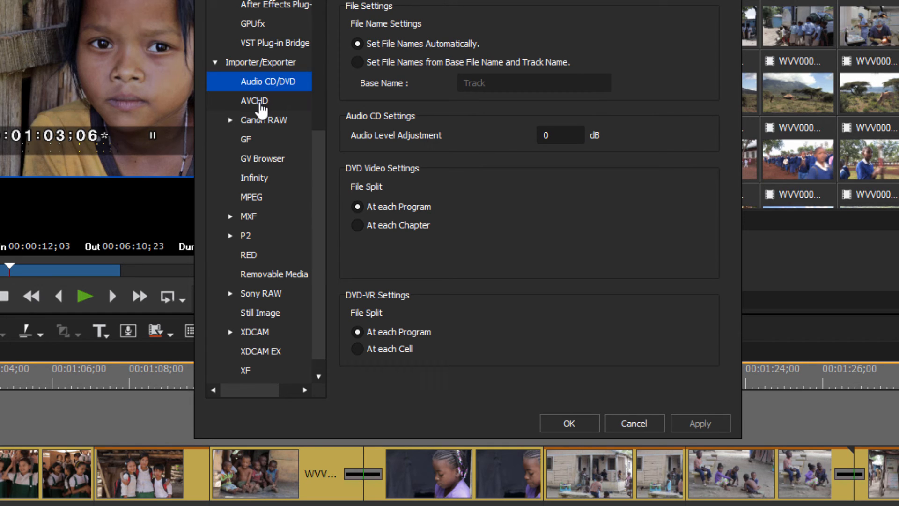
{"action": "left_click", "coordinate": [263, 120]}
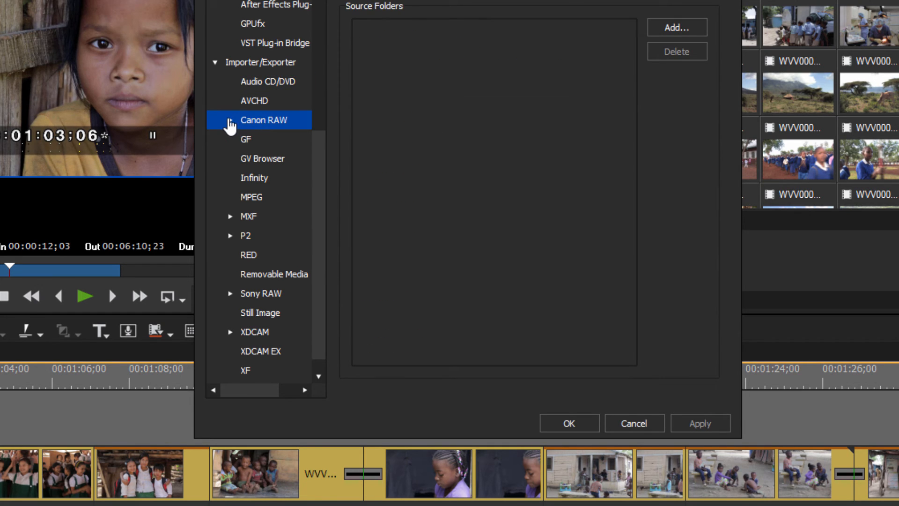
{"action": "left_click", "coordinate": [230, 119]}
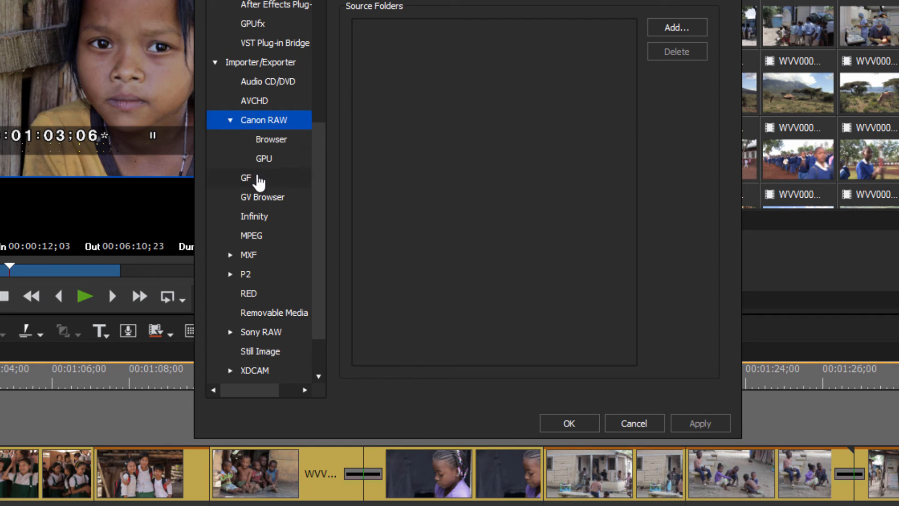
{"action": "mouse_move", "coordinate": [234, 262]}
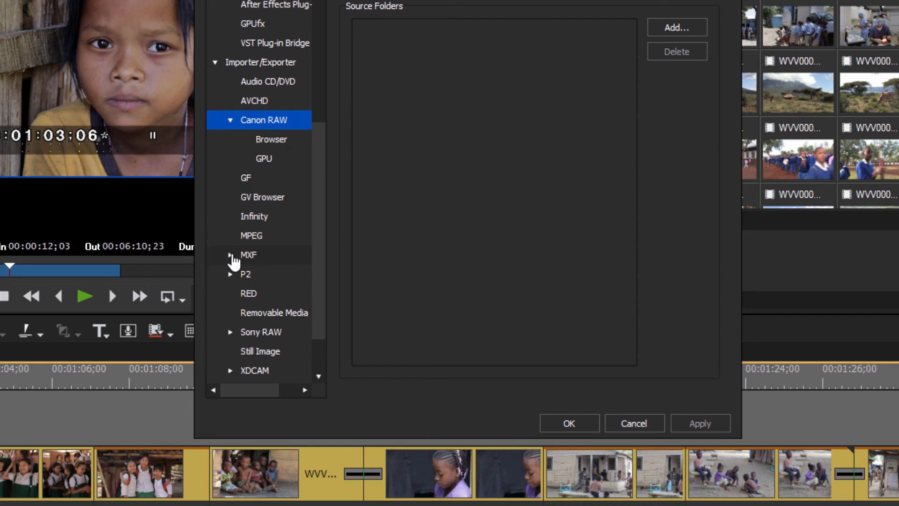
{"action": "left_click", "coordinate": [251, 255]}
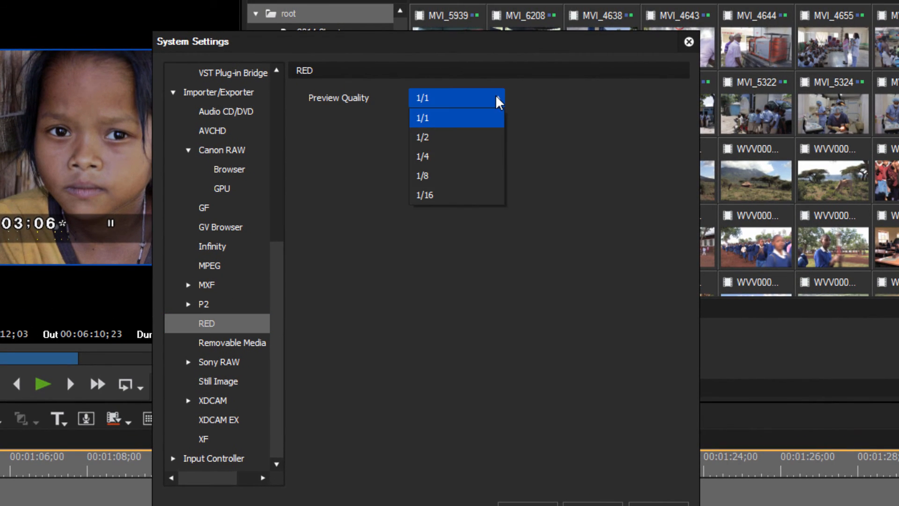
{"action": "mouse_move", "coordinate": [456, 195]}
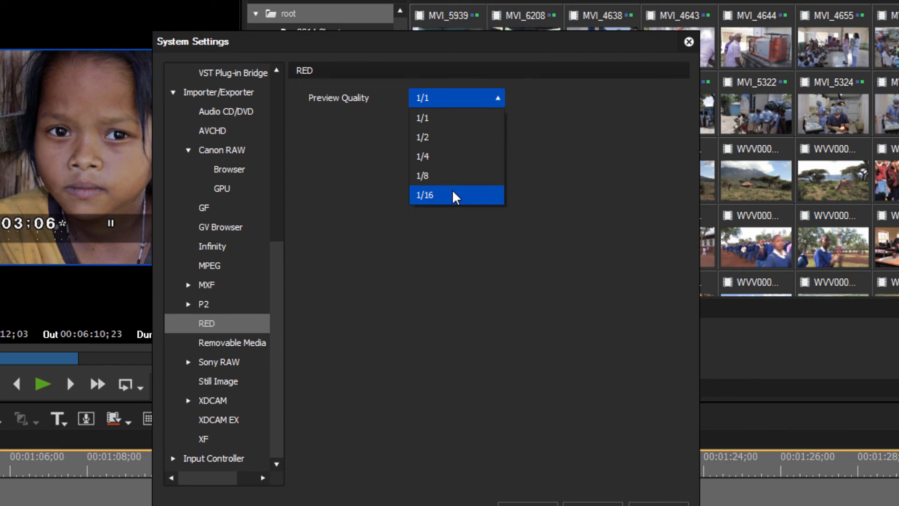
{"action": "mouse_move", "coordinate": [455, 175]}
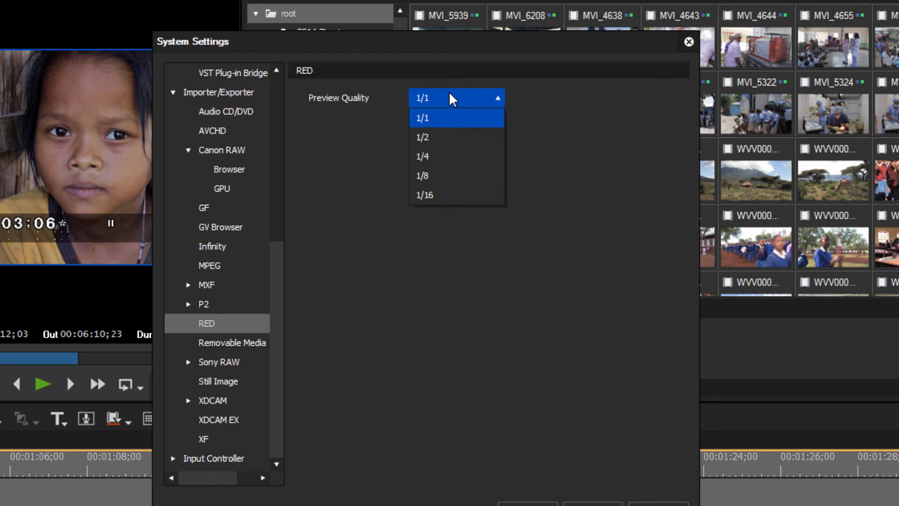
{"action": "mouse_move", "coordinate": [461, 121]}
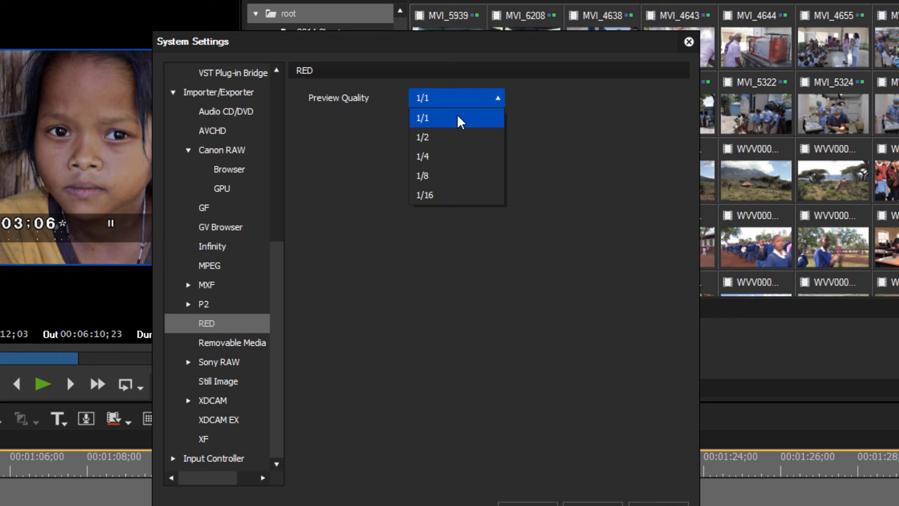
{"action": "left_click", "coordinate": [422, 118]}
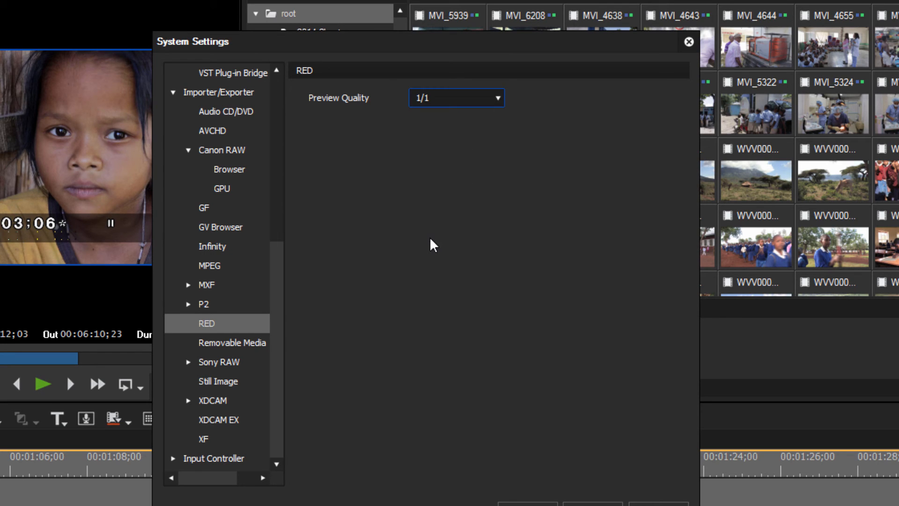
{"action": "mouse_move", "coordinate": [421, 240]}
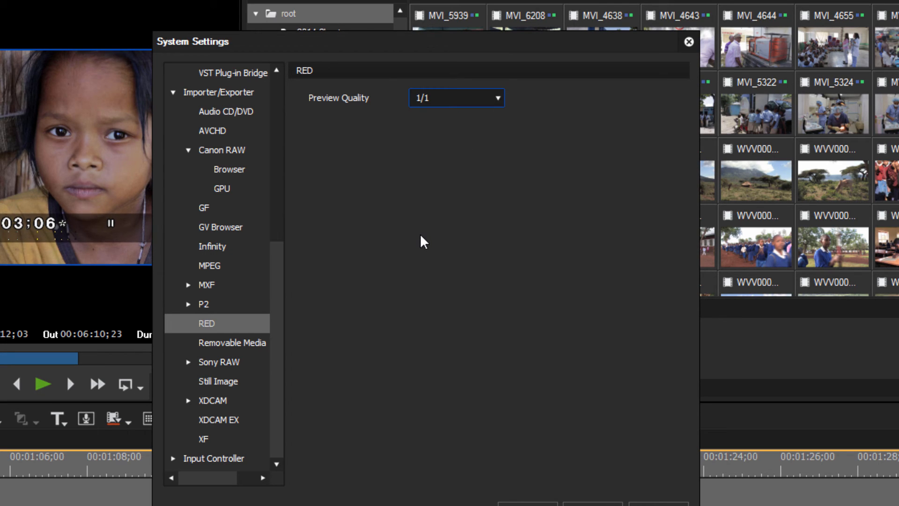
{"action": "mouse_move", "coordinate": [382, 394]}
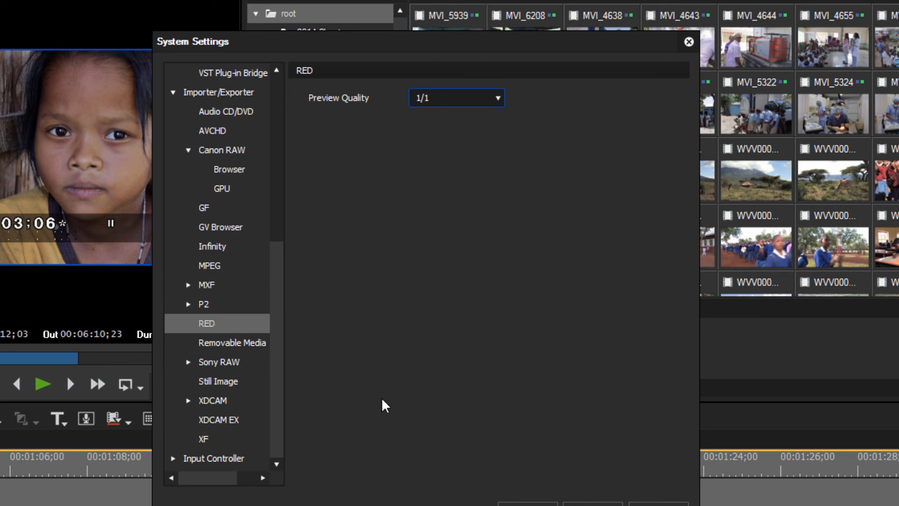
{"action": "mouse_move", "coordinate": [290, 432]}
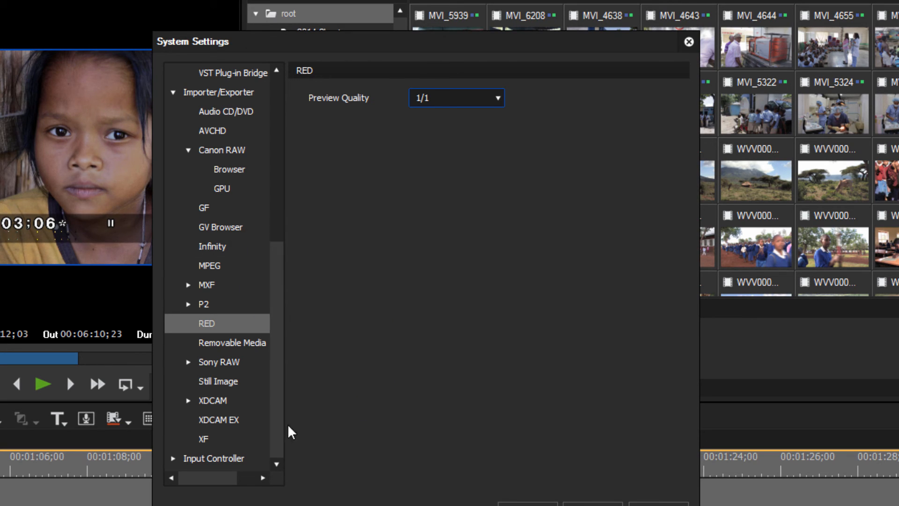
Go past the Sony RAW and XDCAM categories to the Still Image page
{"action": "left_click", "coordinate": [220, 401]}
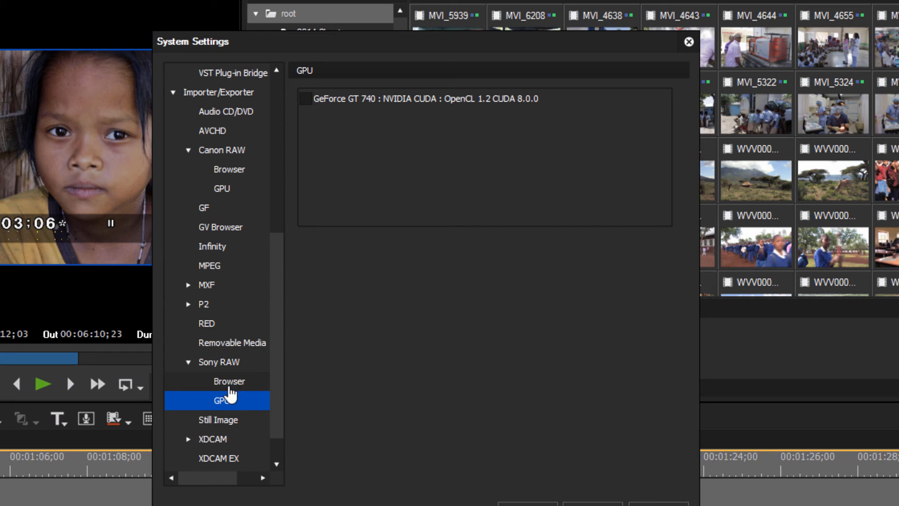
{"action": "mouse_move", "coordinate": [227, 366]}
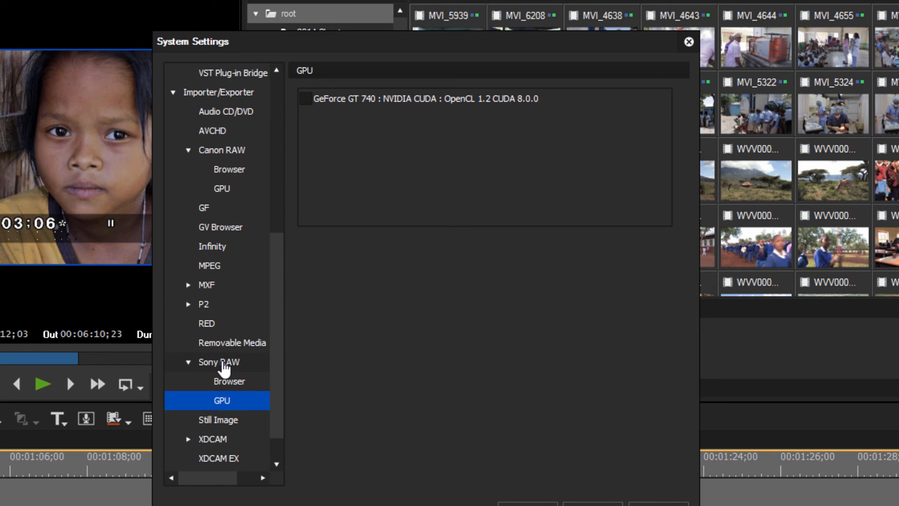
{"action": "left_click", "coordinate": [218, 362]}
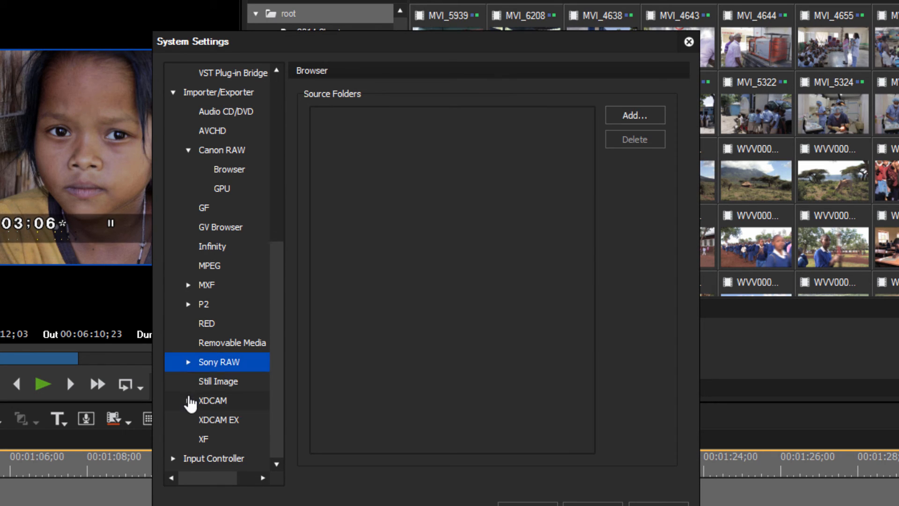
{"action": "left_click", "coordinate": [212, 401]}
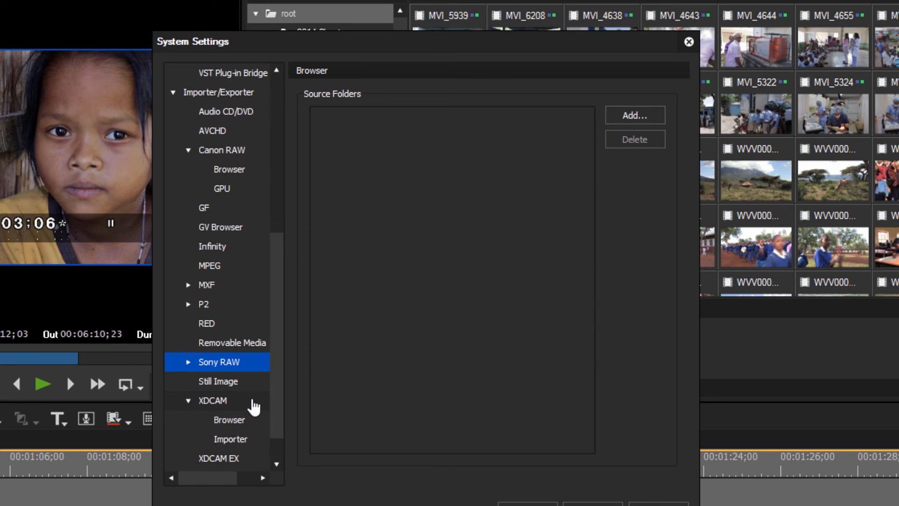
{"action": "scroll", "scroll_direction": "down", "scroll_amount": 3}
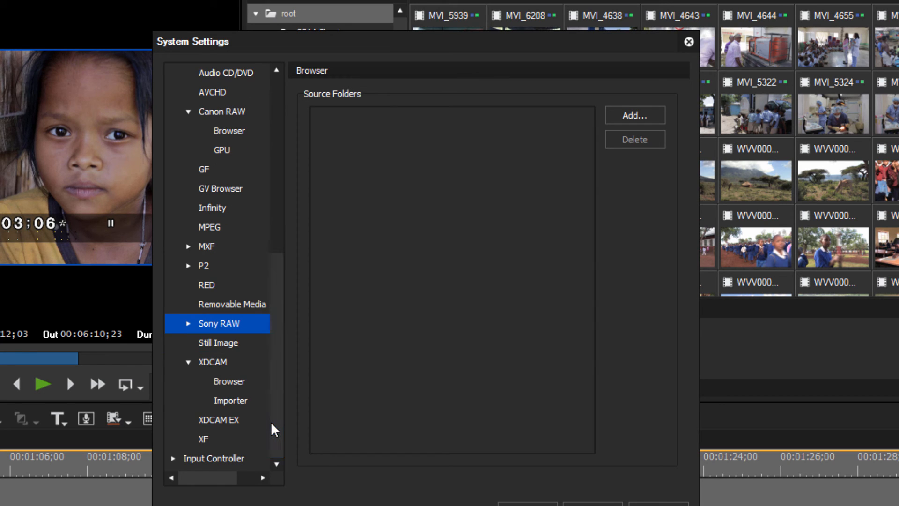
{"action": "mouse_move", "coordinate": [225, 355]}
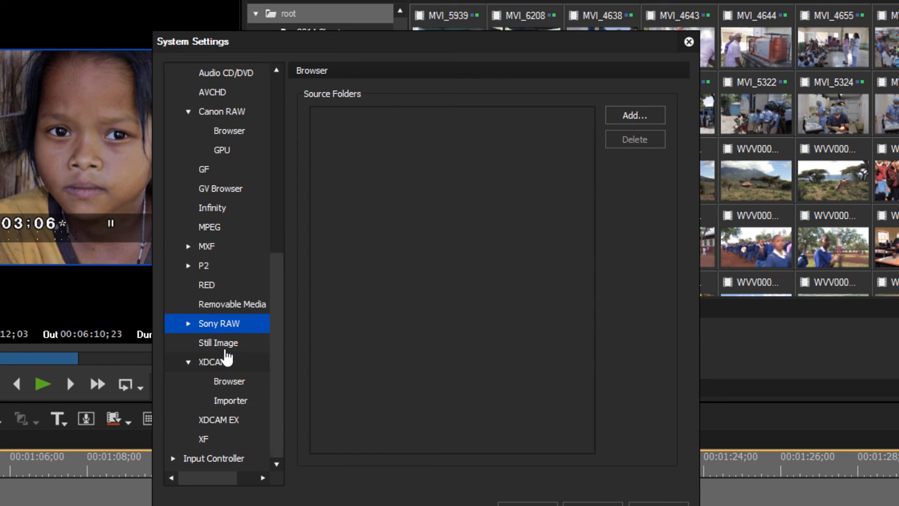
{"action": "left_click", "coordinate": [218, 342]}
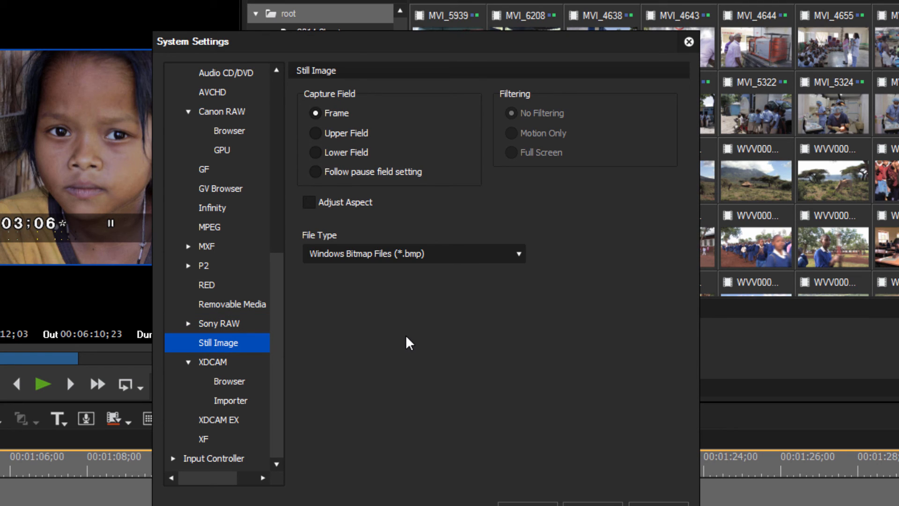
{"action": "mouse_move", "coordinate": [432, 343]}
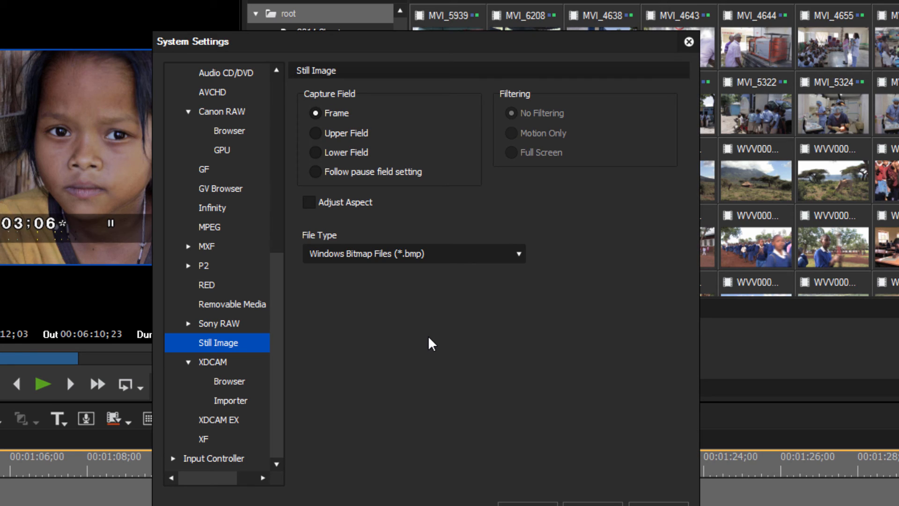
{"action": "mouse_move", "coordinate": [450, 371]}
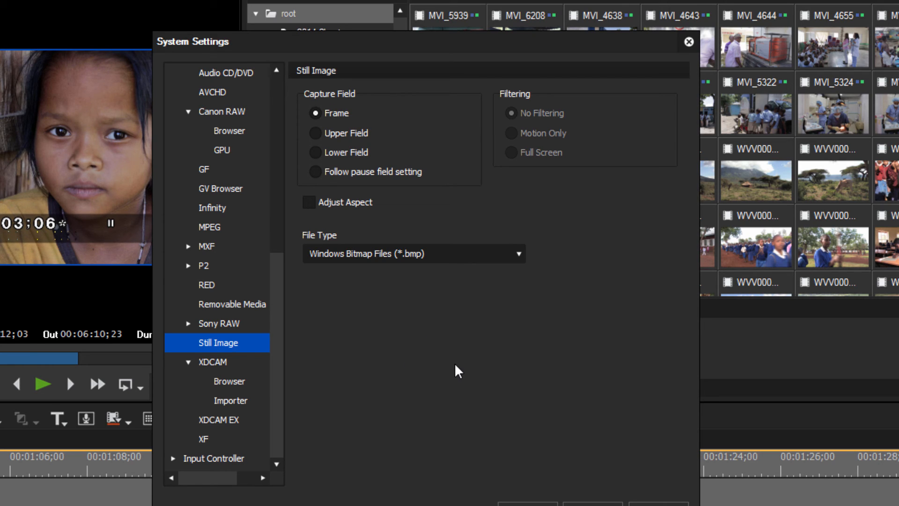
Set the still image Capture Field to Lower Field
{"action": "left_click", "coordinate": [316, 113]}
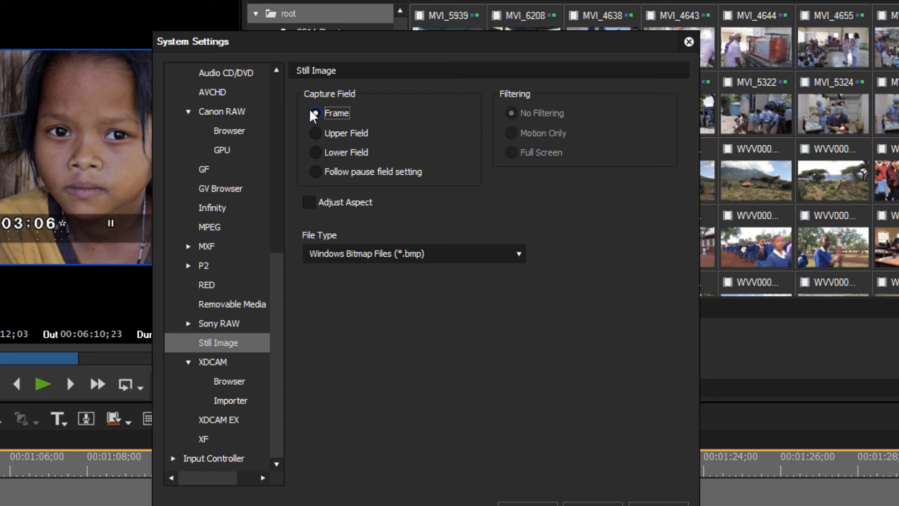
{"action": "left_click", "coordinate": [315, 112]}
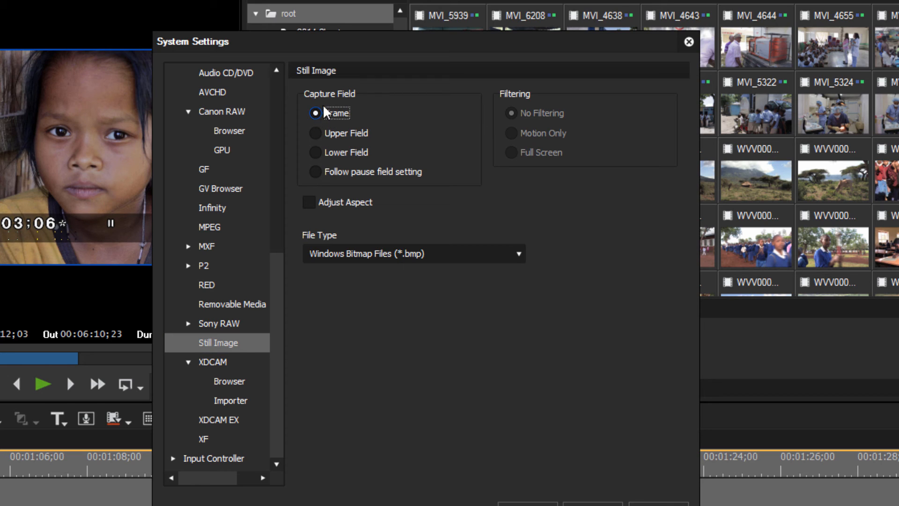
{"action": "left_click", "coordinate": [315, 133]}
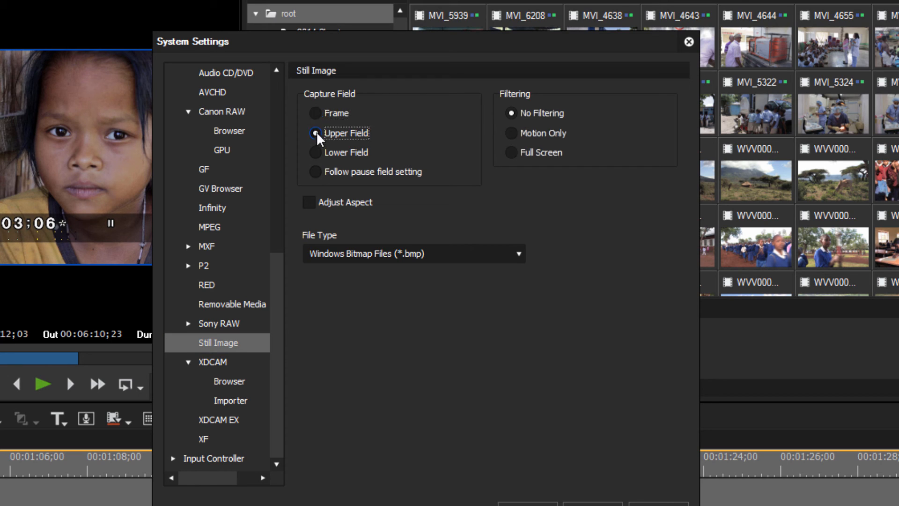
{"action": "left_click", "coordinate": [315, 132]}
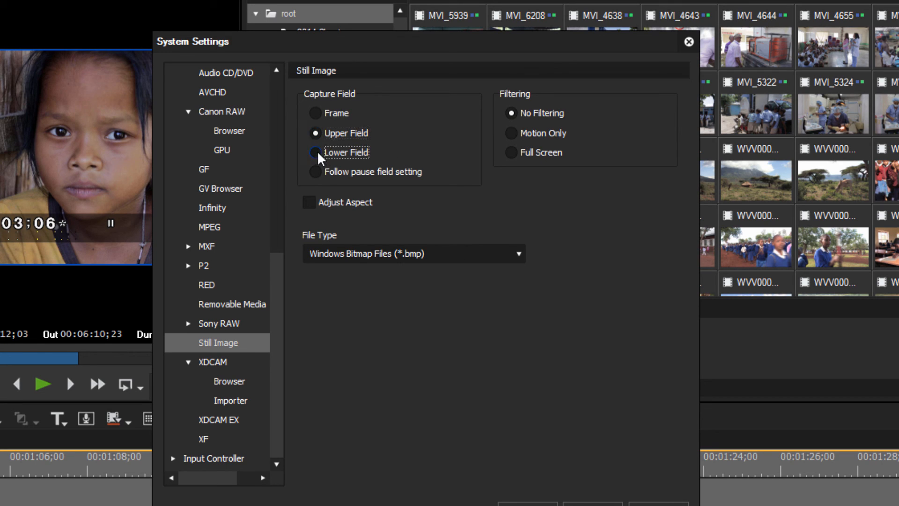
{"action": "left_click", "coordinate": [315, 152]}
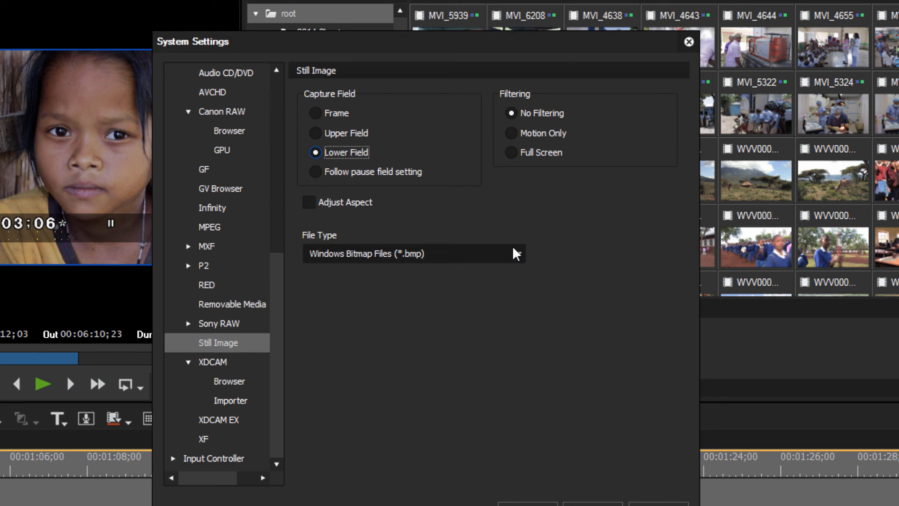
Choose TIFF Files (*.tif) as the still image file type and apply the settings
{"action": "left_click", "coordinate": [413, 253]}
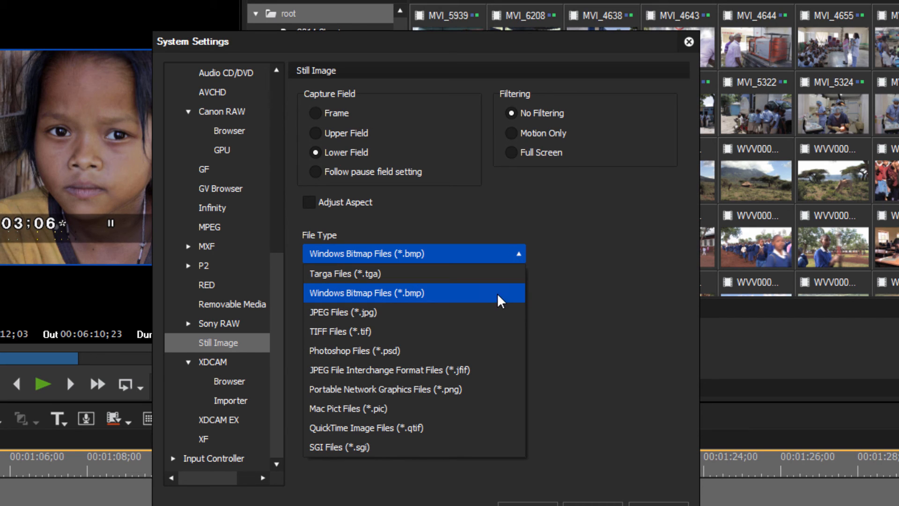
{"action": "mouse_move", "coordinate": [404, 332]}
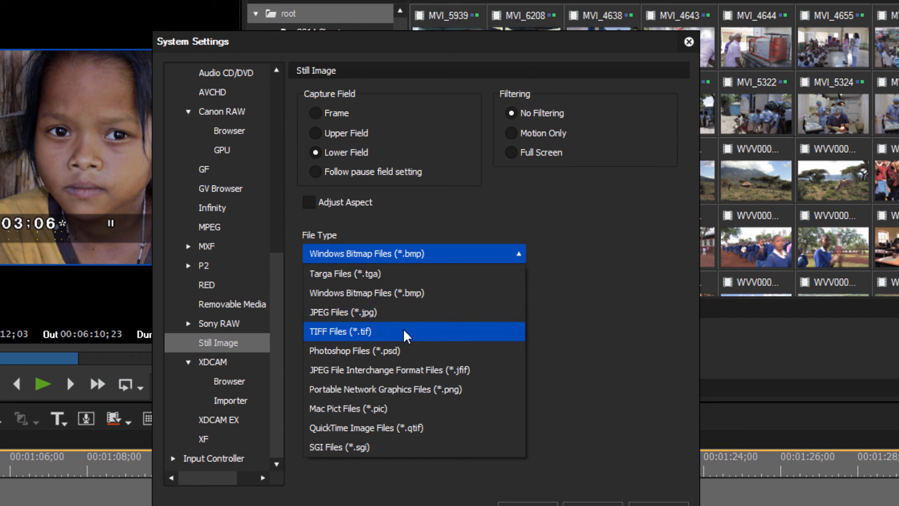
{"action": "left_click", "coordinate": [347, 331]}
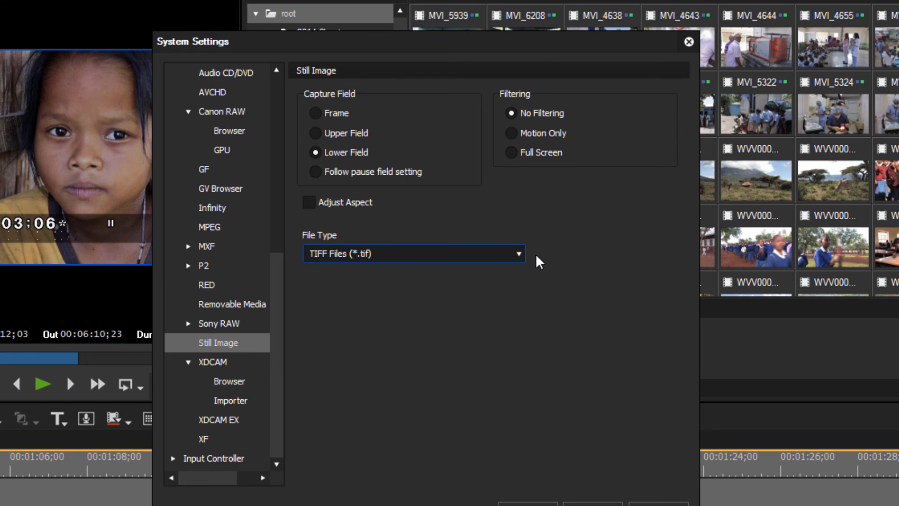
{"action": "mouse_move", "coordinate": [538, 276]}
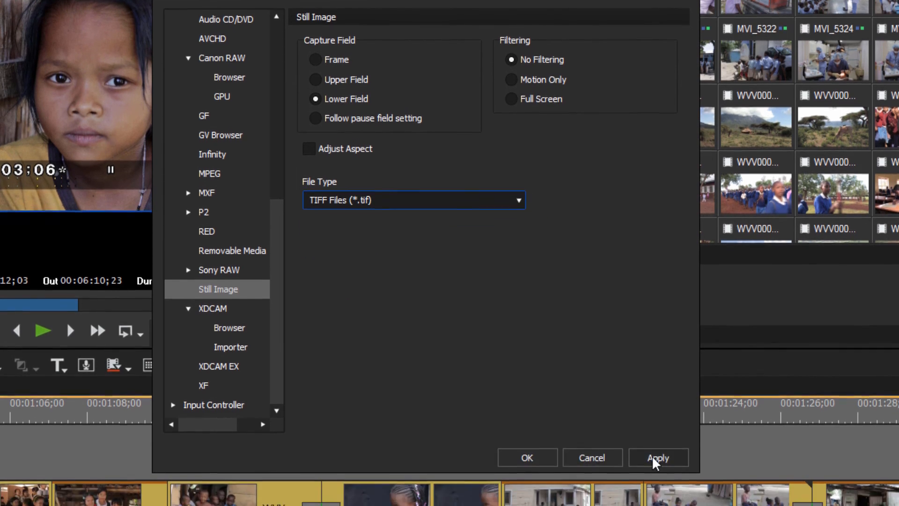
{"action": "left_click", "coordinate": [658, 458]}
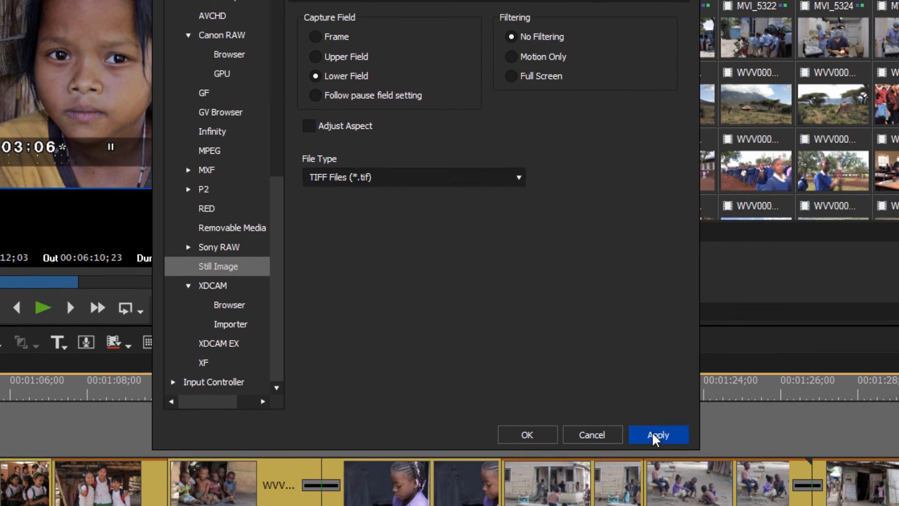
{"action": "left_click", "coordinate": [657, 434]}
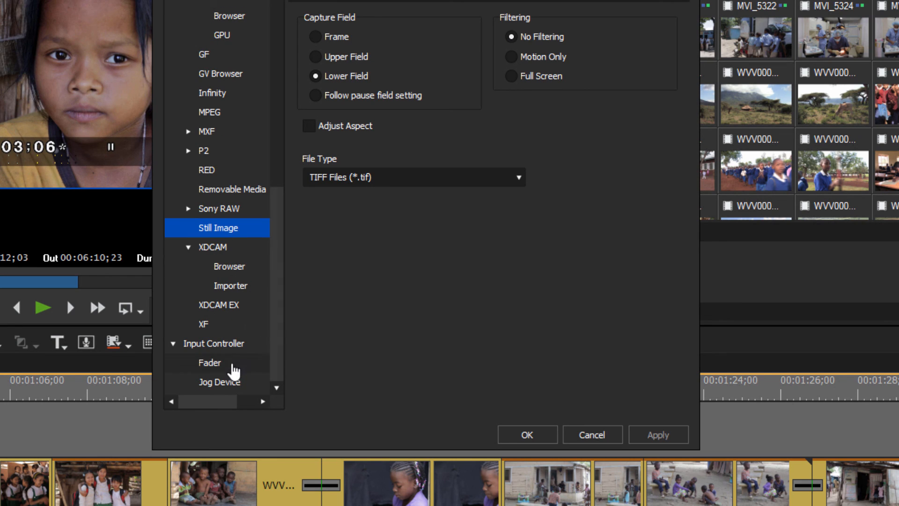
View the Fader and Jog Device input controller pages
{"action": "left_click", "coordinate": [210, 362]}
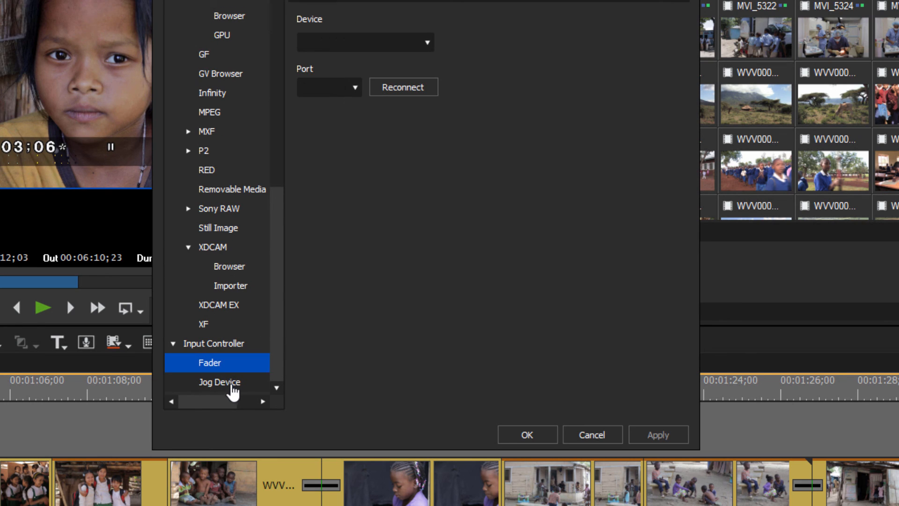
{"action": "left_click", "coordinate": [218, 381]}
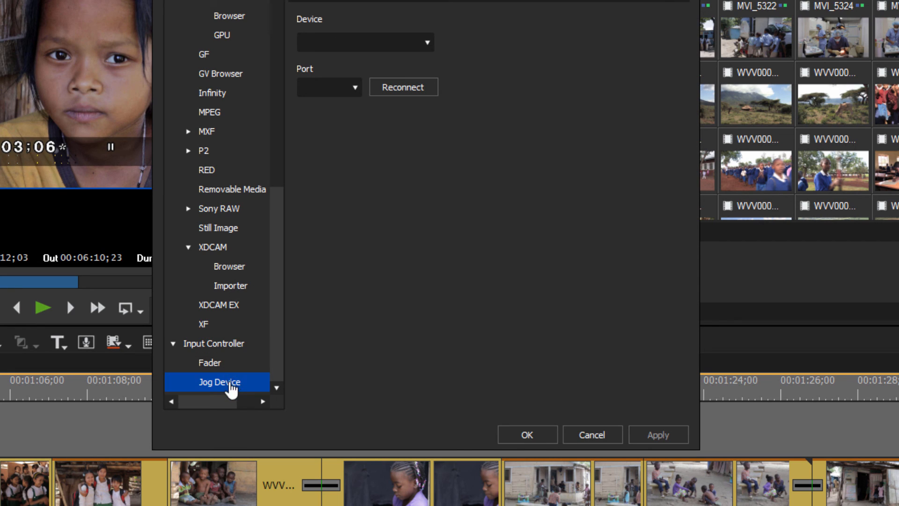
{"action": "left_click", "coordinate": [209, 362]}
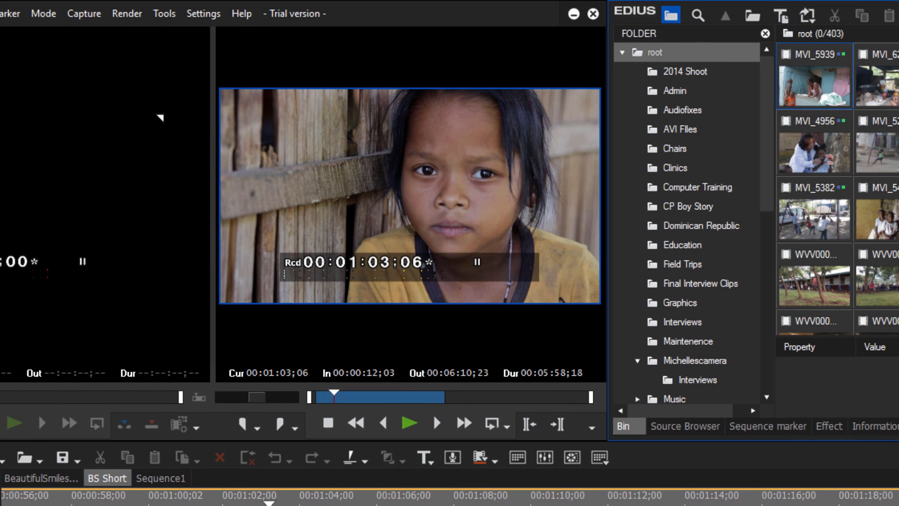
{"action": "mouse_move", "coordinate": [211, 22]}
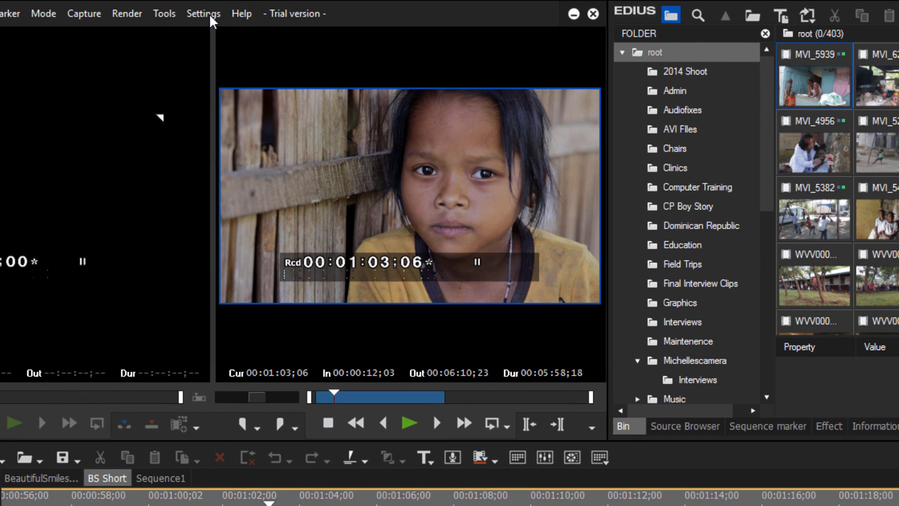
Open User Settings from the Settings menu
{"action": "left_click", "coordinate": [202, 13]}
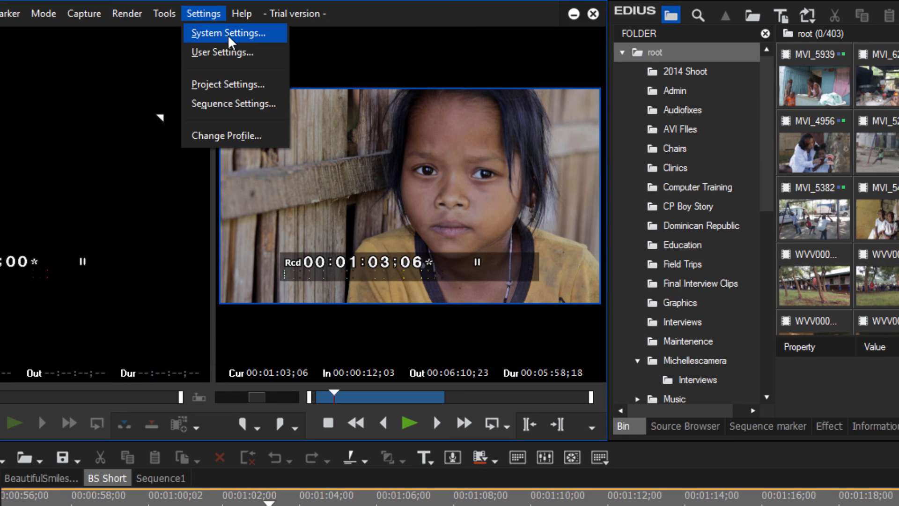
{"action": "mouse_move", "coordinate": [220, 52]}
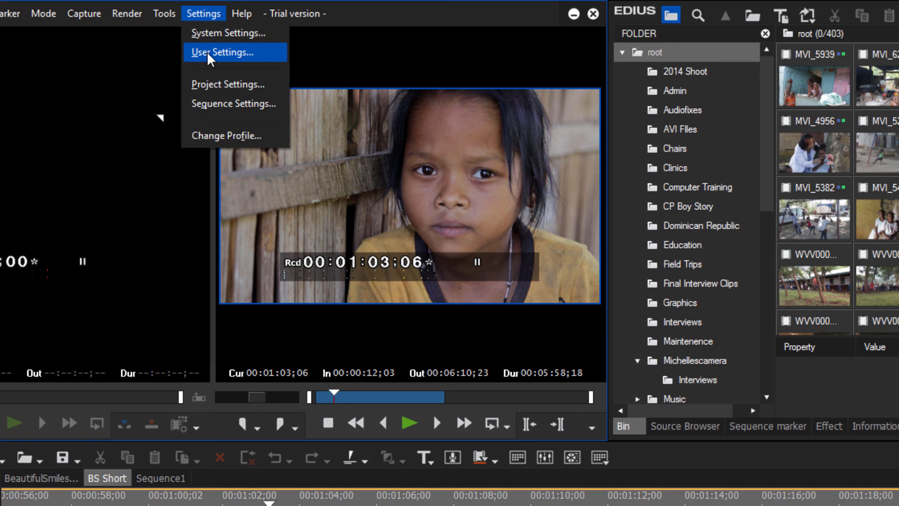
{"action": "left_click", "coordinate": [207, 57]}
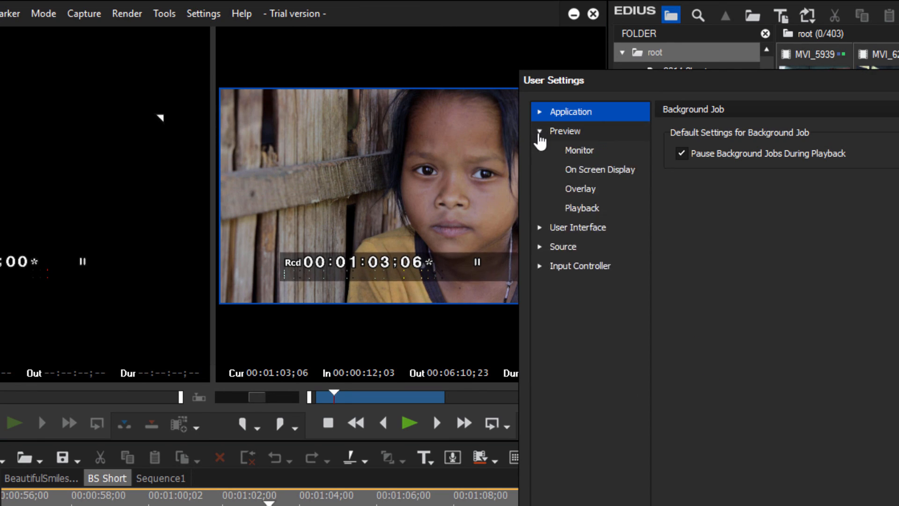
Expand Application to list Background Job, Match Frame, Other, Project File, Proxy Mode and Timeline
{"action": "left_click", "coordinate": [571, 112]}
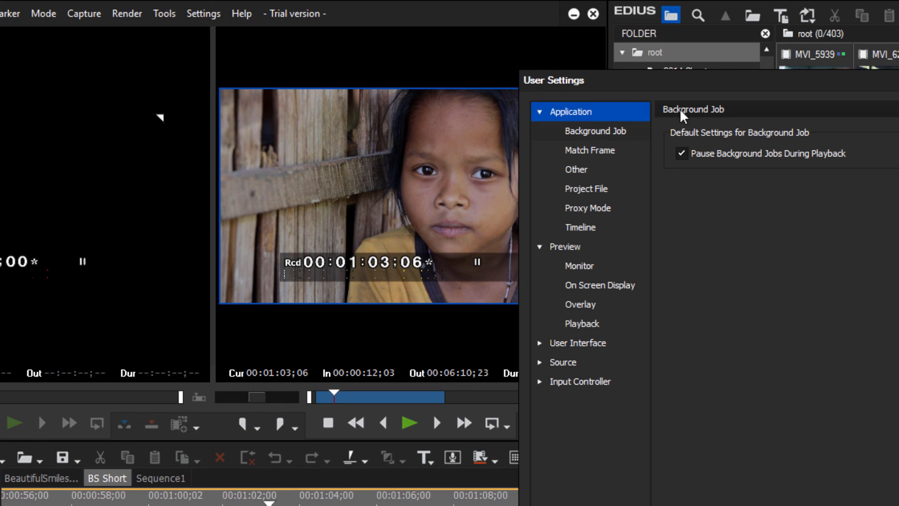
{"action": "mouse_move", "coordinate": [721, 85]}
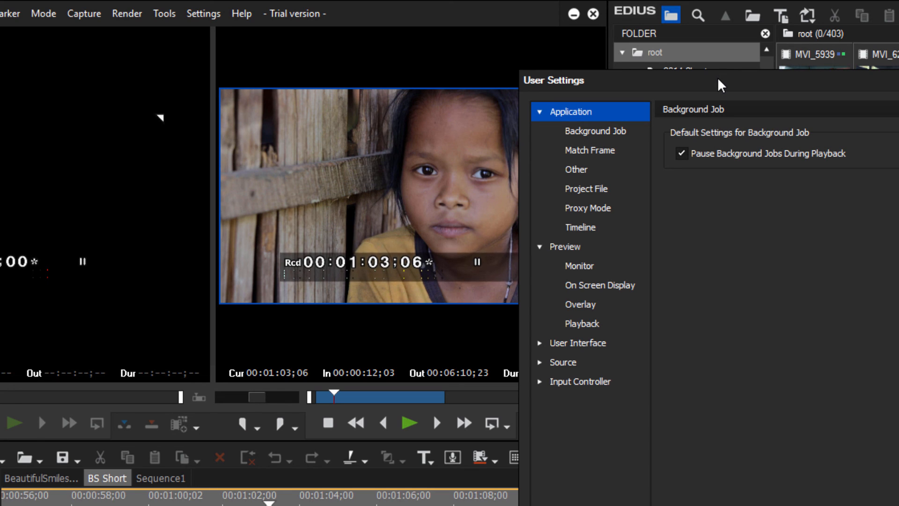